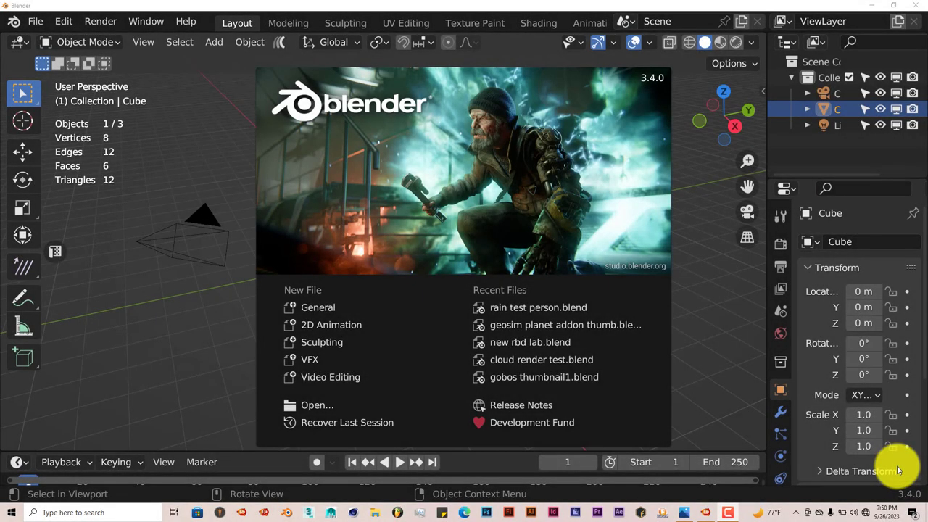
{"action": "mouse_move", "coordinate": [721, 362]}
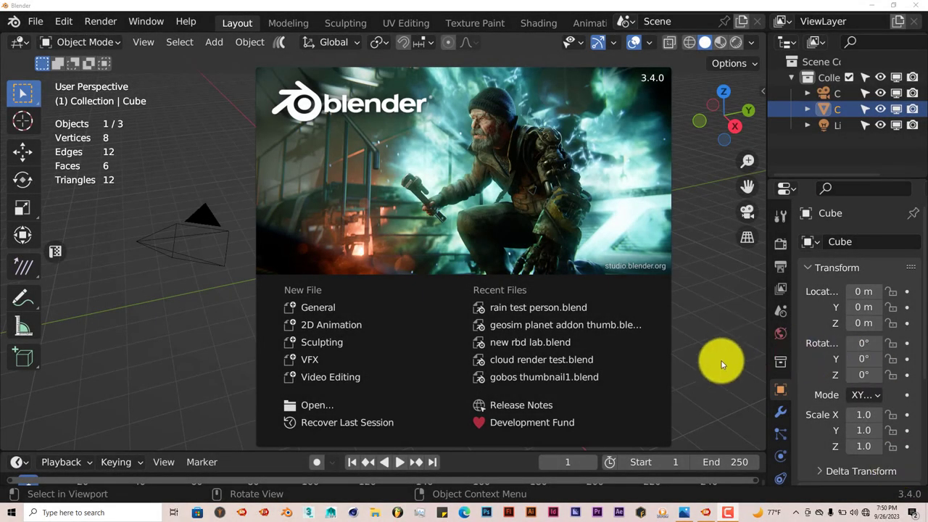
{"action": "mouse_move", "coordinate": [703, 348]}
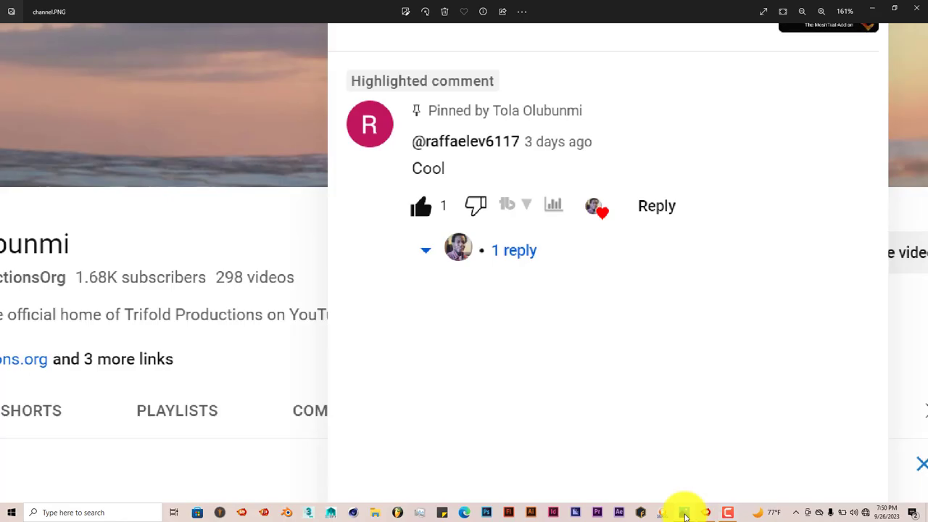
{"action": "mouse_move", "coordinate": [431, 153]}
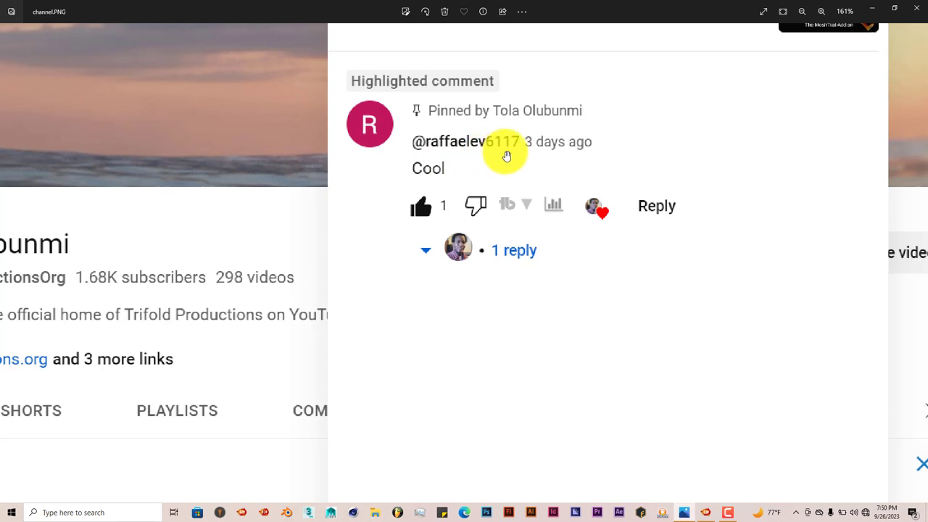
{"action": "mouse_move", "coordinate": [548, 174]}
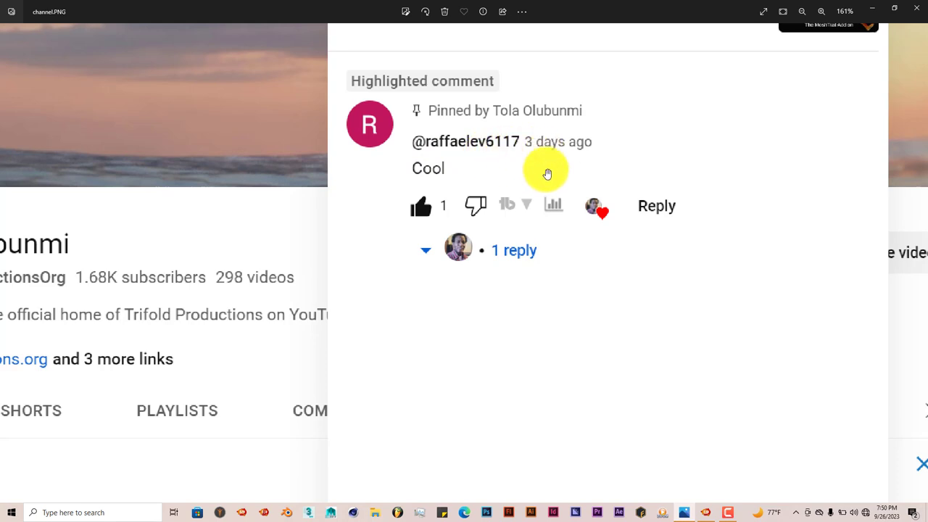
{"action": "mouse_move", "coordinate": [528, 141]}
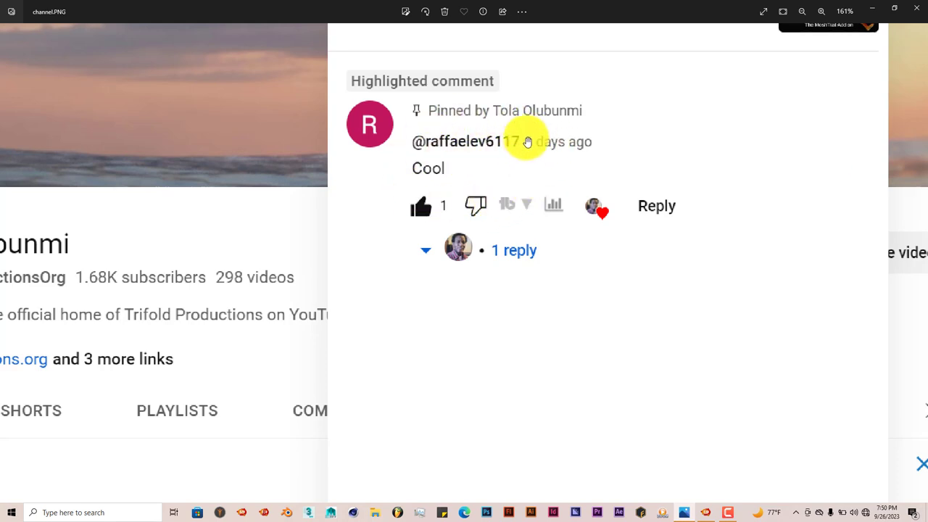
{"action": "mouse_move", "coordinate": [470, 178]}
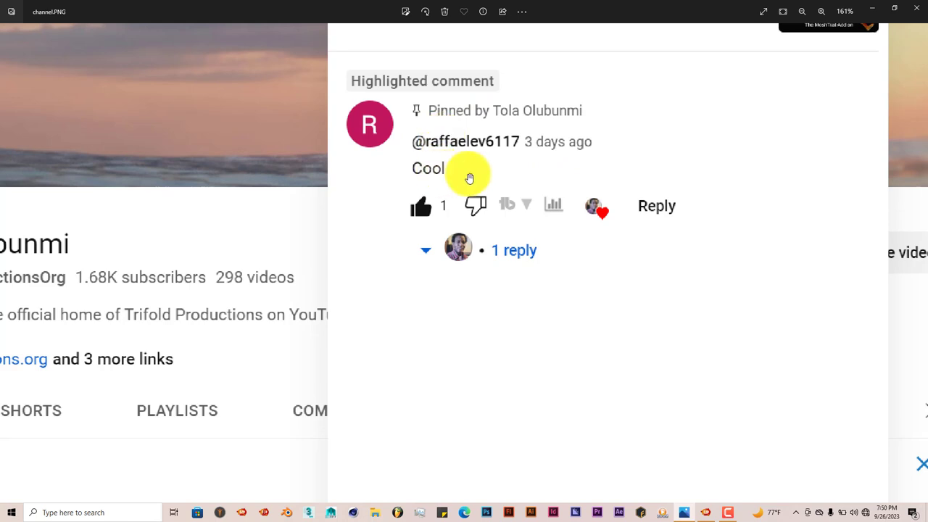
{"action": "mouse_move", "coordinate": [428, 129]}
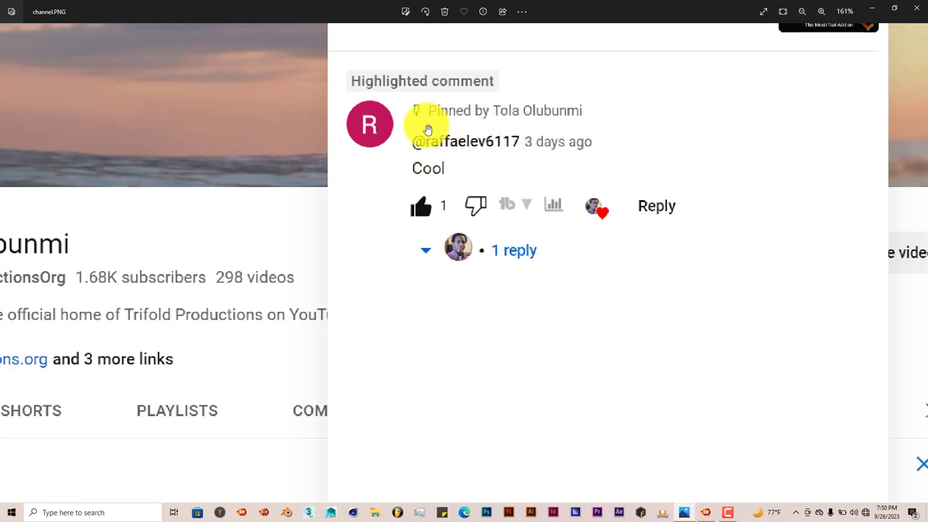
{"action": "mouse_move", "coordinate": [407, 172]}
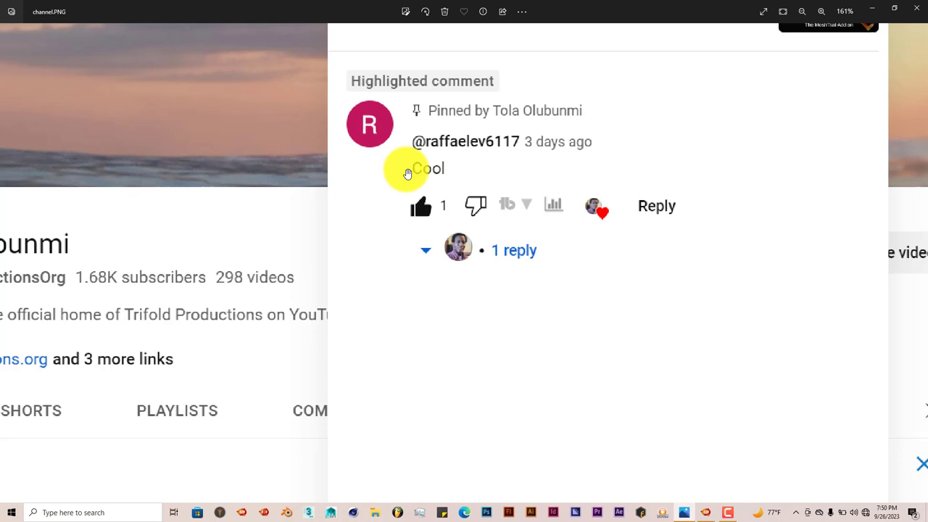
{"action": "mouse_move", "coordinate": [536, 135]}
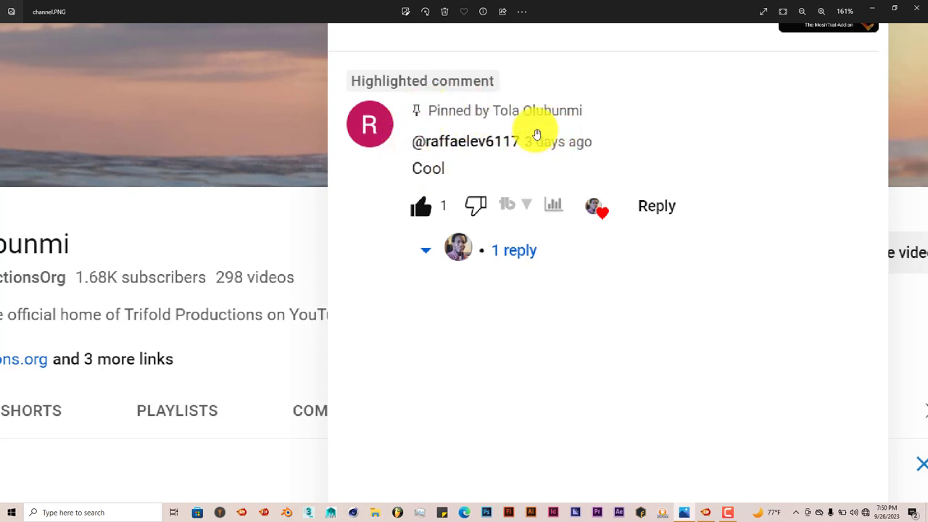
{"action": "mouse_move", "coordinate": [500, 135]}
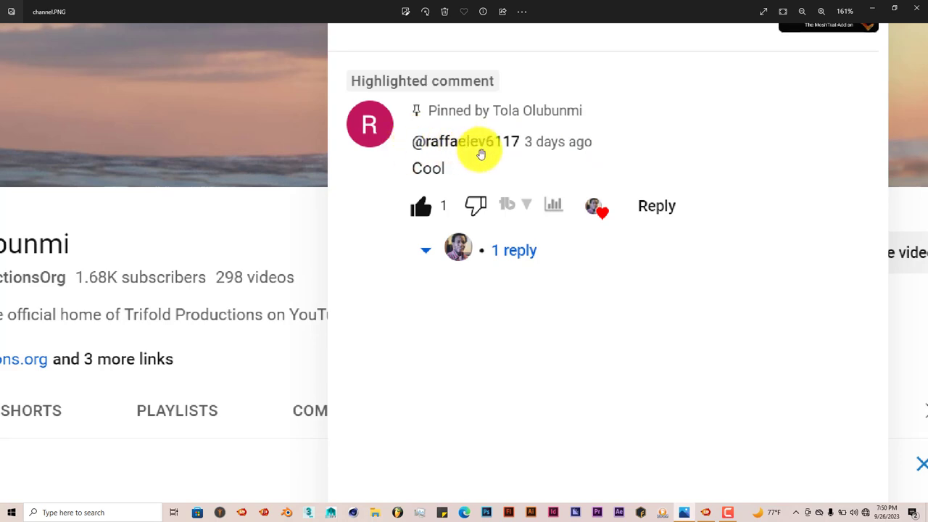
{"action": "mouse_move", "coordinate": [477, 161]}
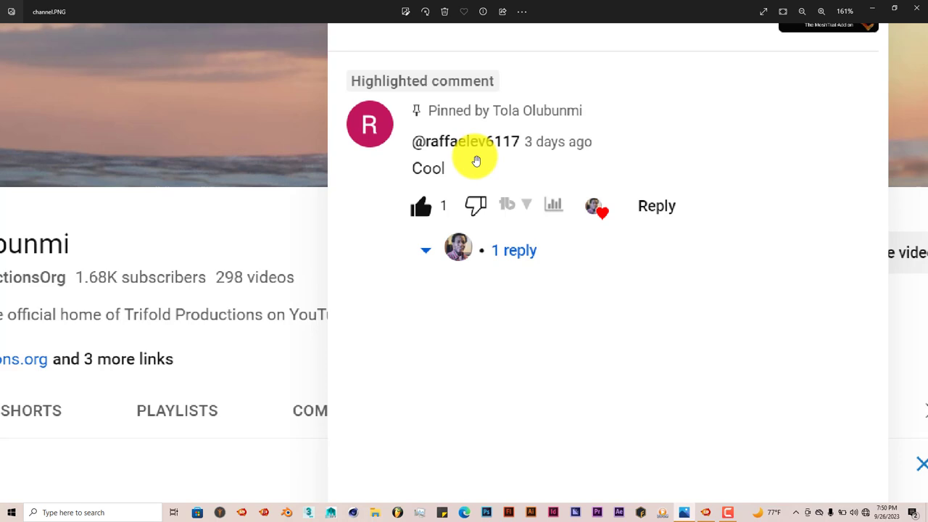
{"action": "mouse_move", "coordinate": [462, 203]}
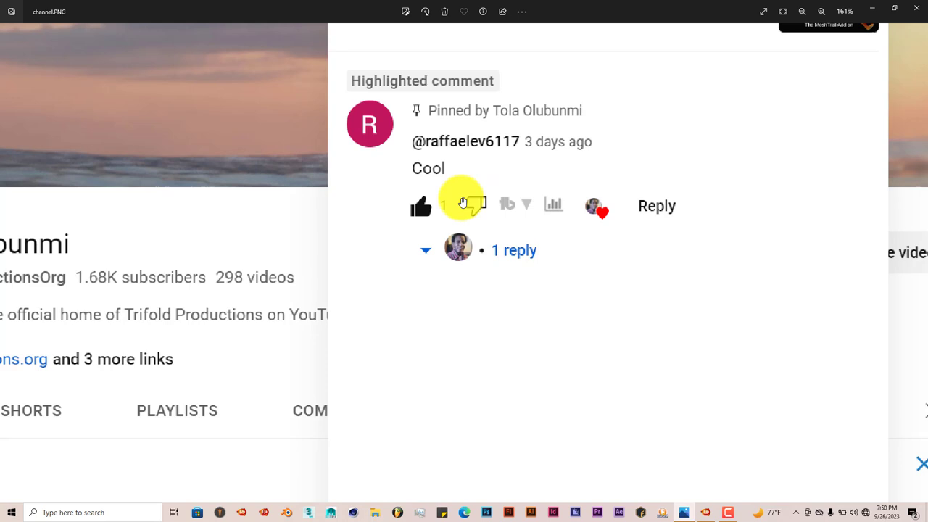
{"action": "mouse_move", "coordinate": [458, 145]}
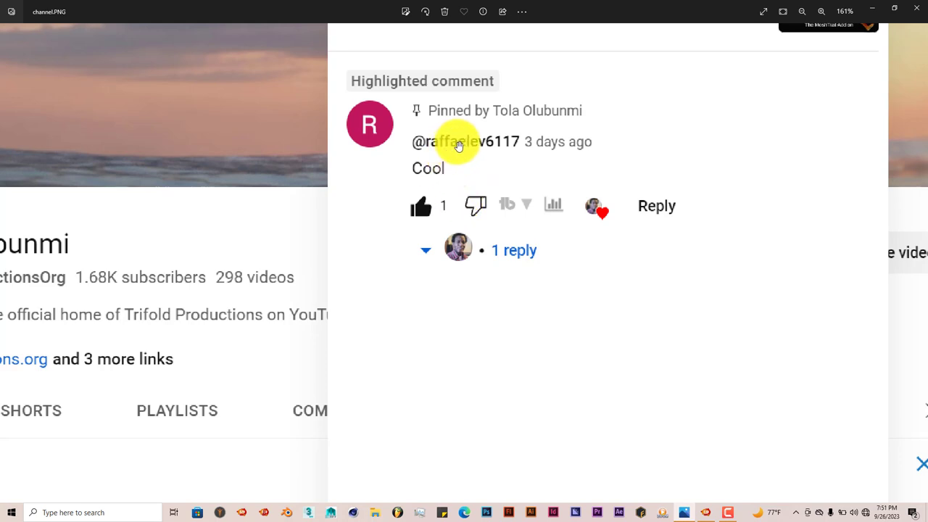
{"action": "mouse_move", "coordinate": [685, 136]}
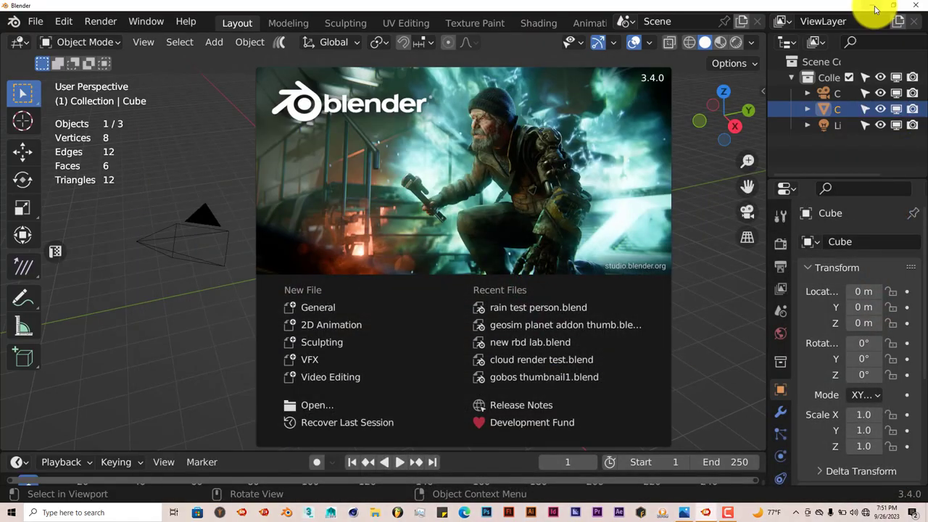
{"action": "mouse_move", "coordinate": [174, 324]}
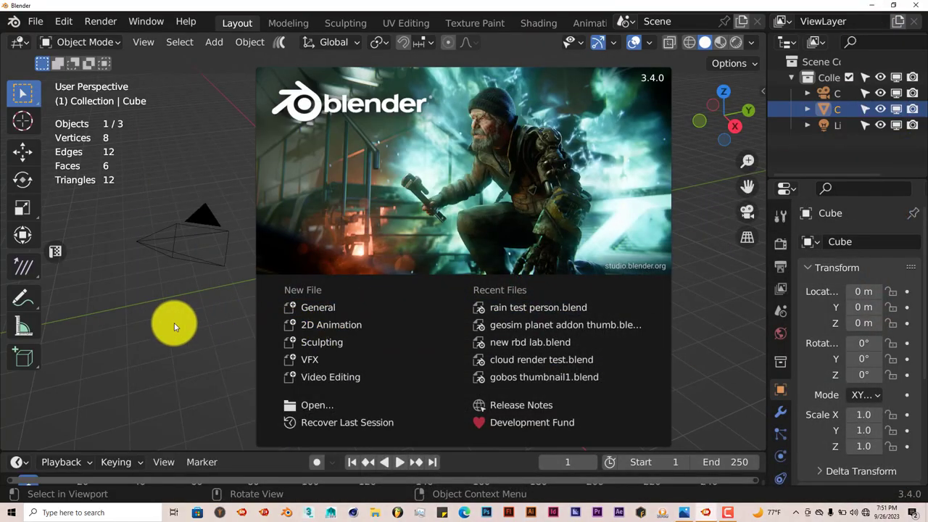
{"action": "mouse_move", "coordinate": [164, 356]}
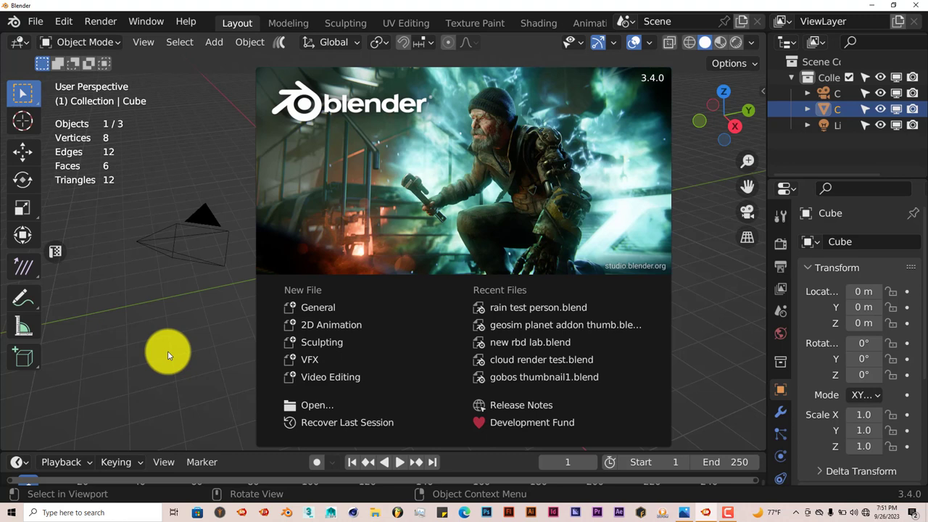
{"action": "mouse_move", "coordinate": [147, 391]}
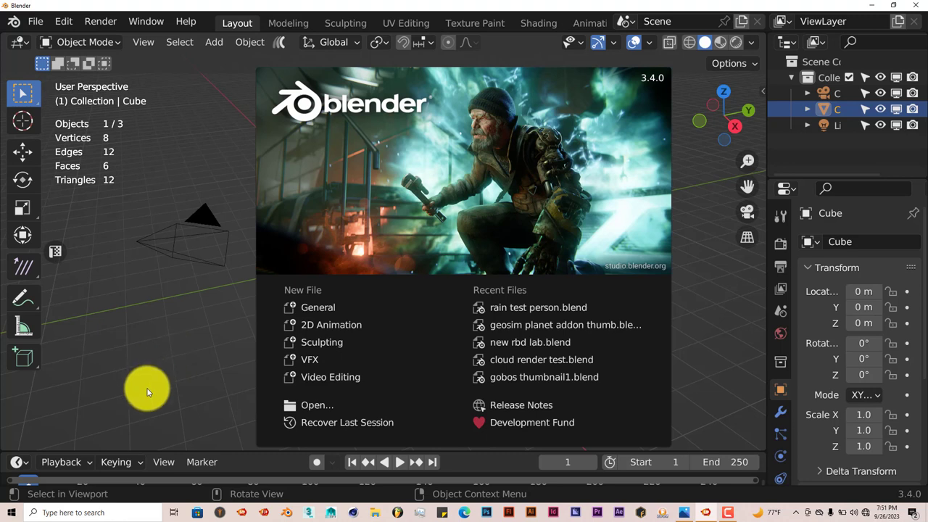
{"action": "mouse_move", "coordinate": [592, 184]}
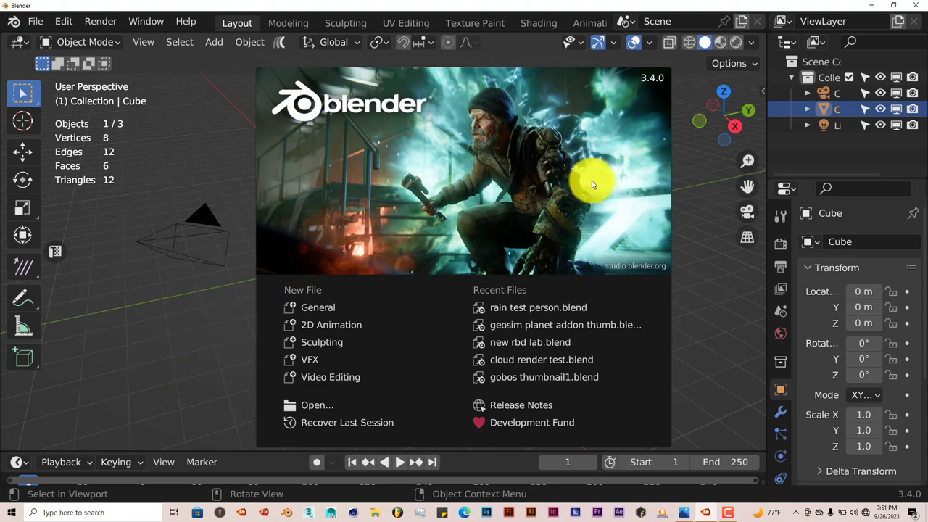
{"action": "mouse_move", "coordinate": [263, 328]}
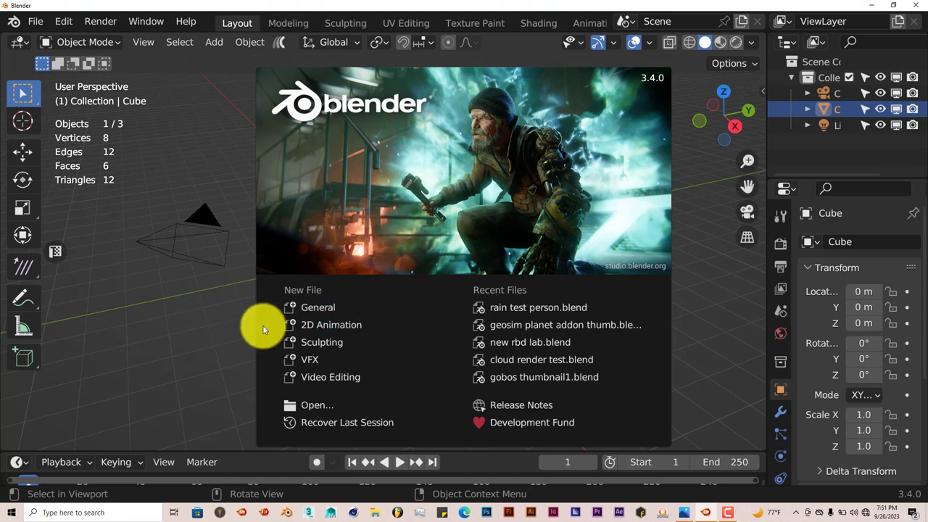
{"action": "mouse_move", "coordinate": [580, 225]}
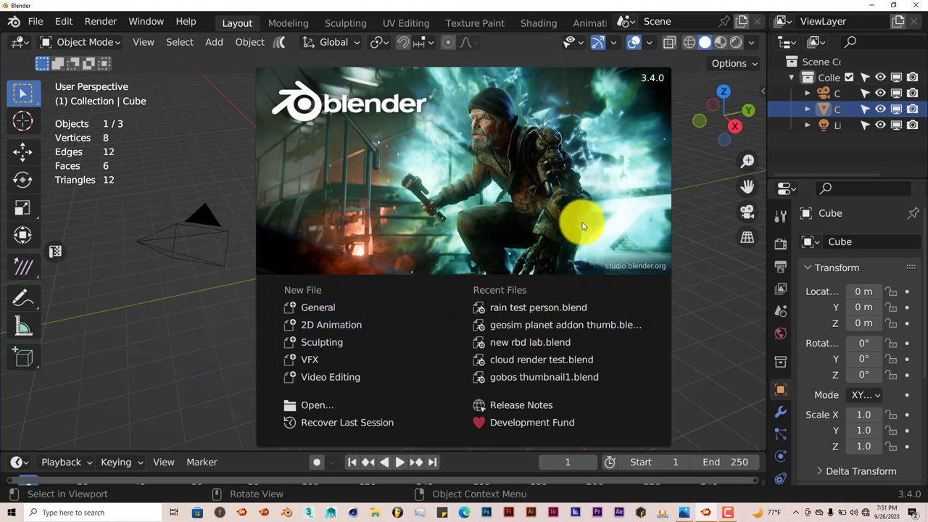
{"action": "mouse_move", "coordinate": [321, 210]}
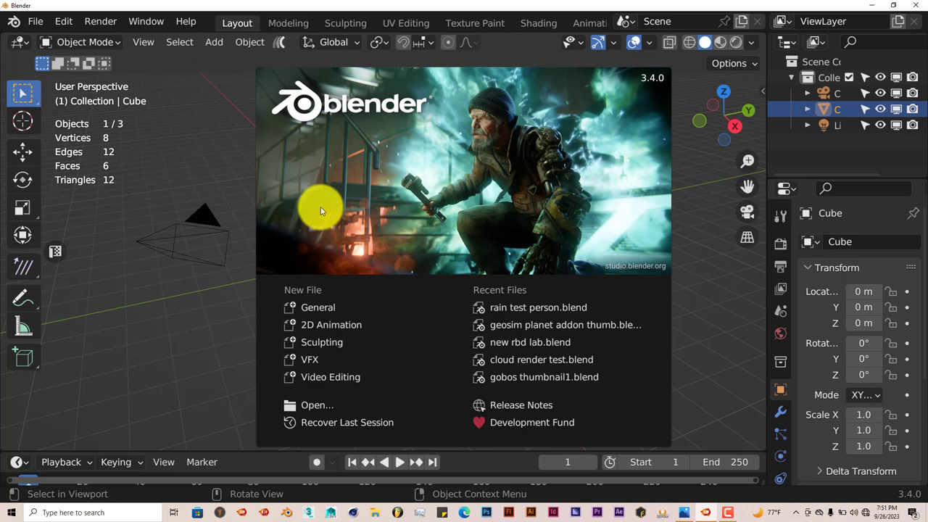
{"action": "mouse_move", "coordinate": [446, 232]}
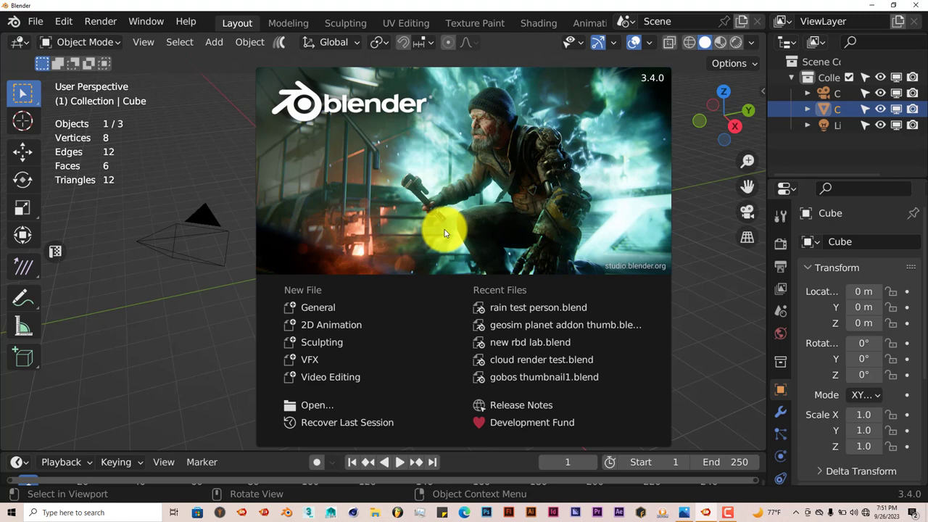
{"action": "mouse_move", "coordinate": [58, 123]}
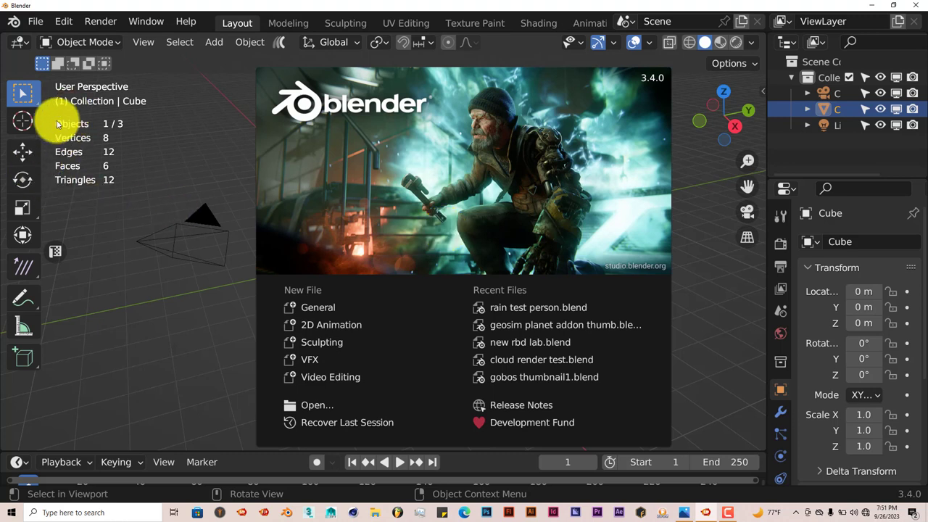
{"action": "mouse_move", "coordinate": [297, 275]}
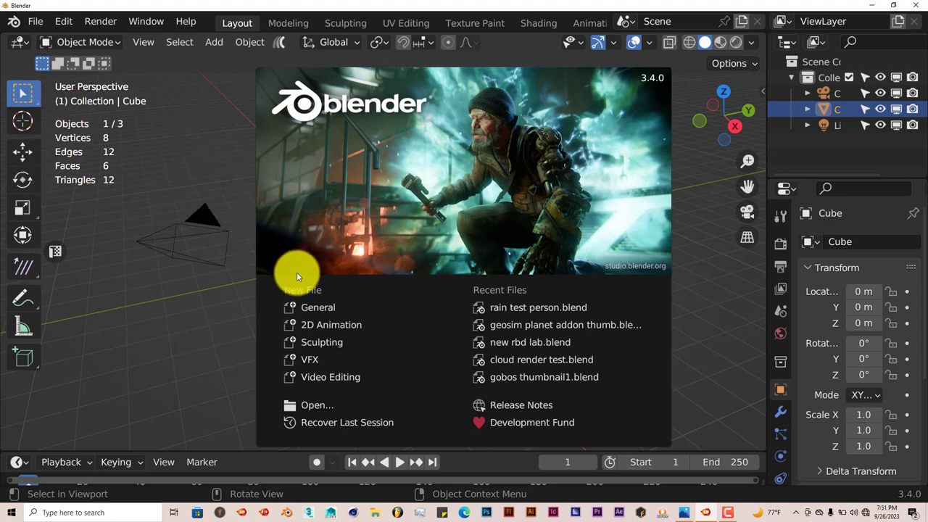
Dismiss the welcome screen and open Preferences from the Edit menu.
{"action": "left_click", "coordinate": [295, 274]}
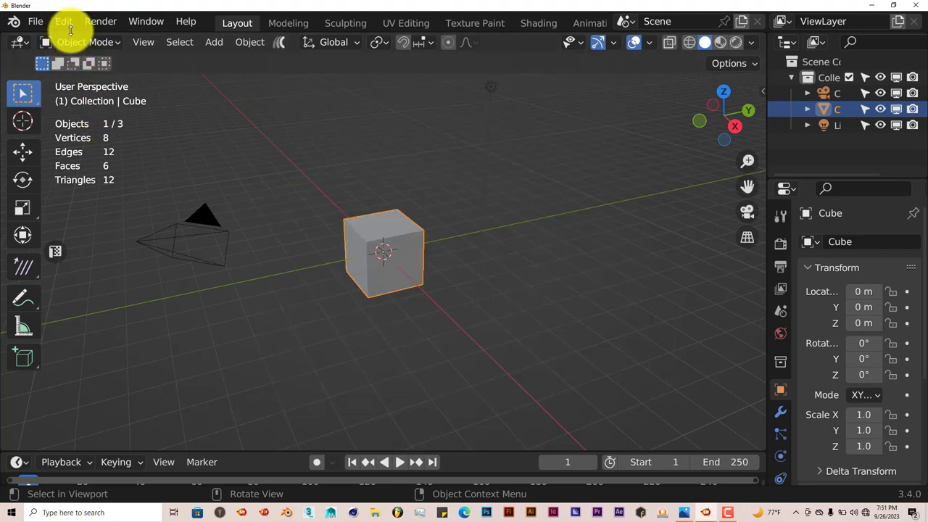
{"action": "left_click", "coordinate": [64, 21]}
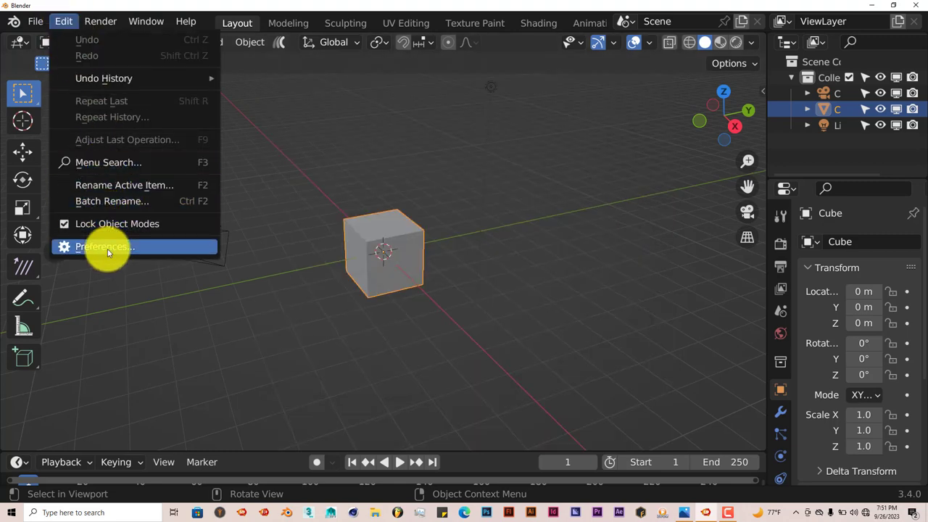
{"action": "left_click", "coordinate": [105, 246]}
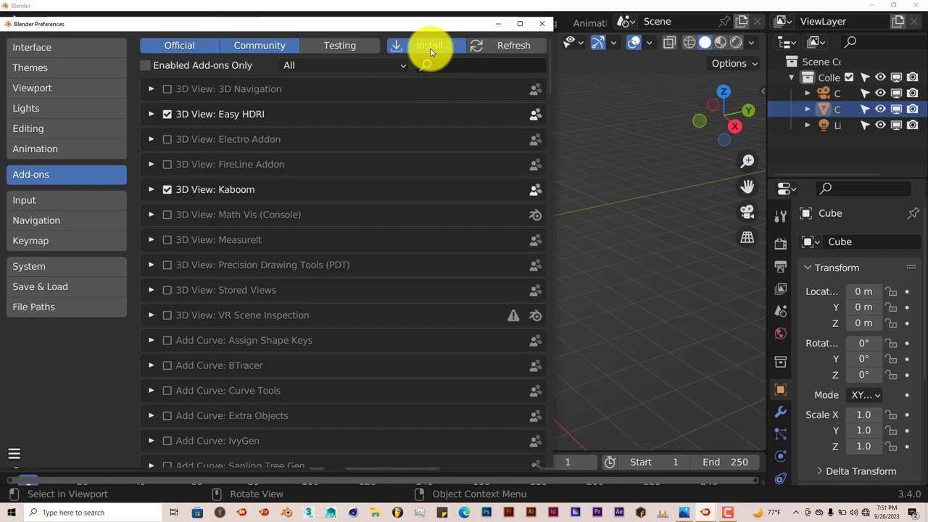
Cancel add-on install, search 'floa' to confirm Floatify is enabled, and close Preferences.
{"action": "left_click", "coordinate": [430, 45]}
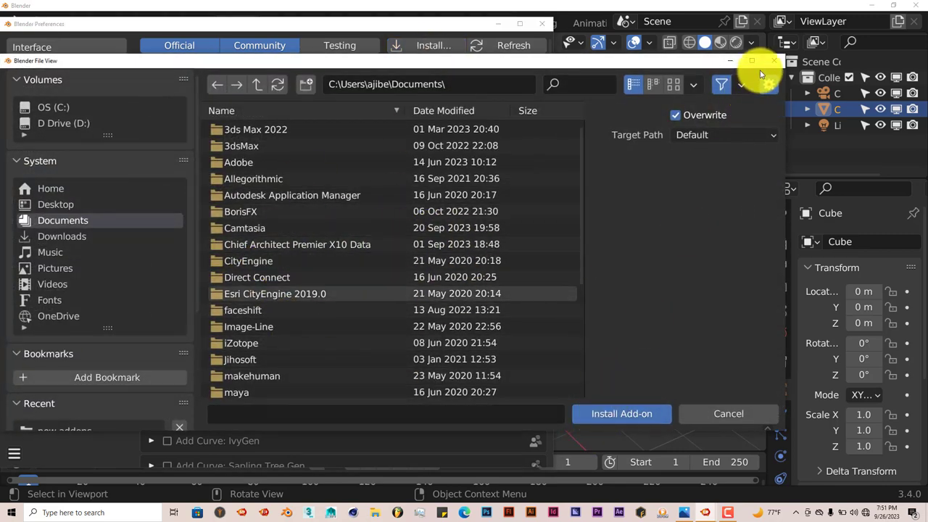
{"action": "left_click", "coordinate": [728, 413]}
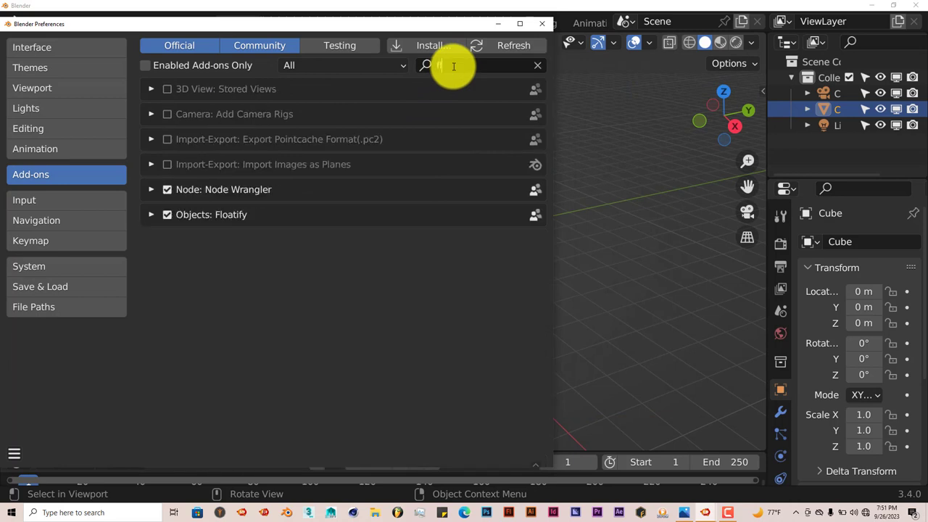
{"action": "type", "text": "floa"}
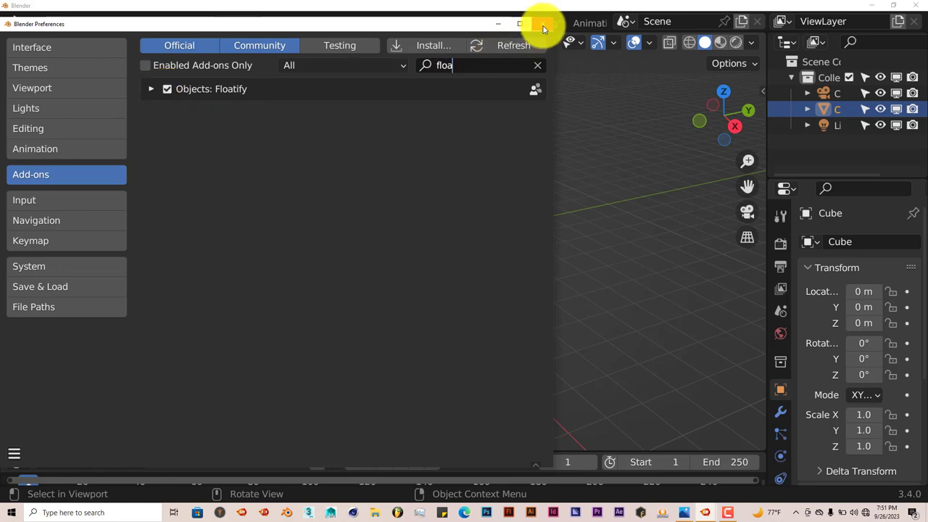
{"action": "left_click", "coordinate": [542, 24]}
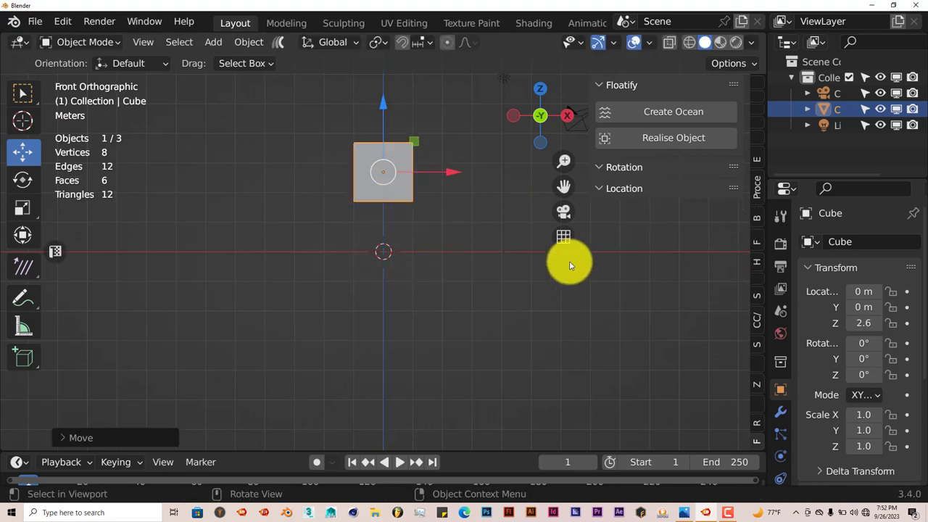
Create a Floatify ocean with a float controller and orbit to view the waves.
{"action": "left_click", "coordinate": [673, 111]}
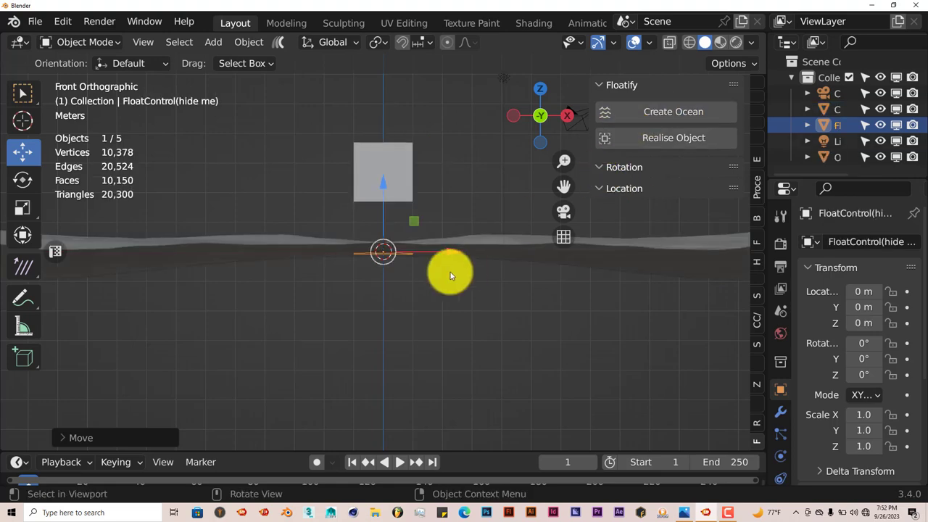
{"action": "left_click_drag", "start_coordinate": [449, 276], "coordinate": [413, 323]}
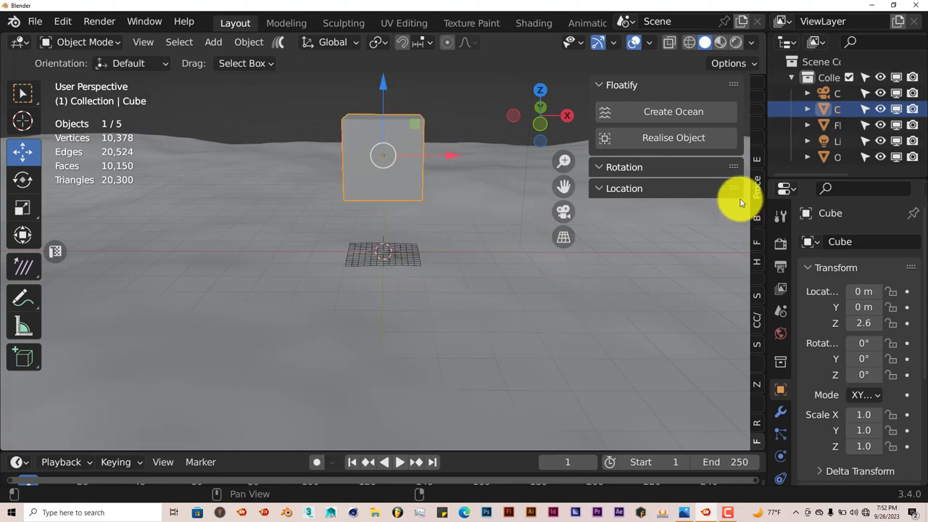
Expand Floatify Rotation and Location settings and realise the cube onto the ocean.
{"action": "left_click", "coordinate": [624, 167]}
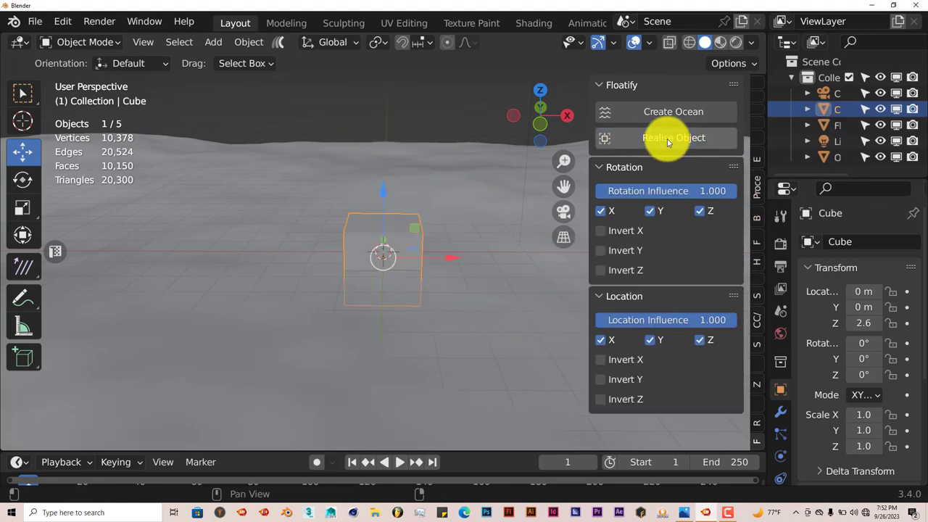
{"action": "left_click", "coordinate": [673, 138]}
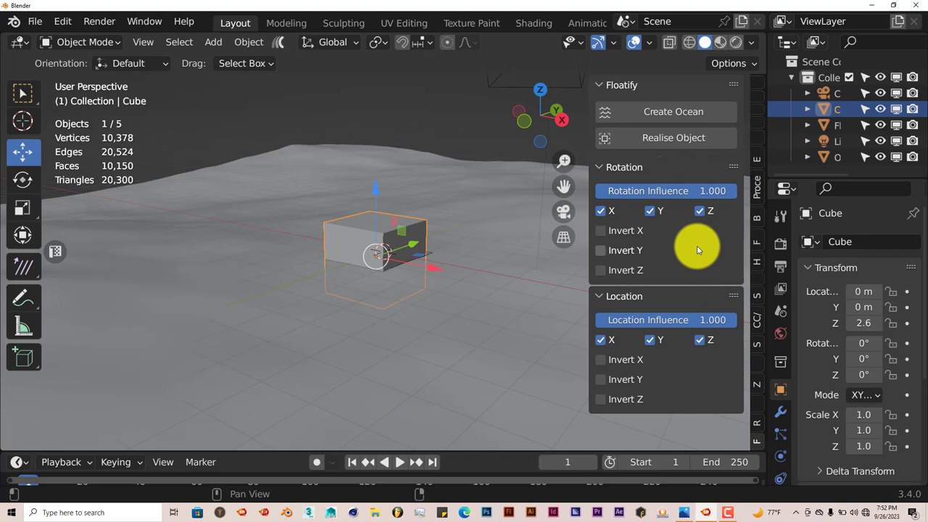
{"action": "mouse_move", "coordinate": [649, 250]}
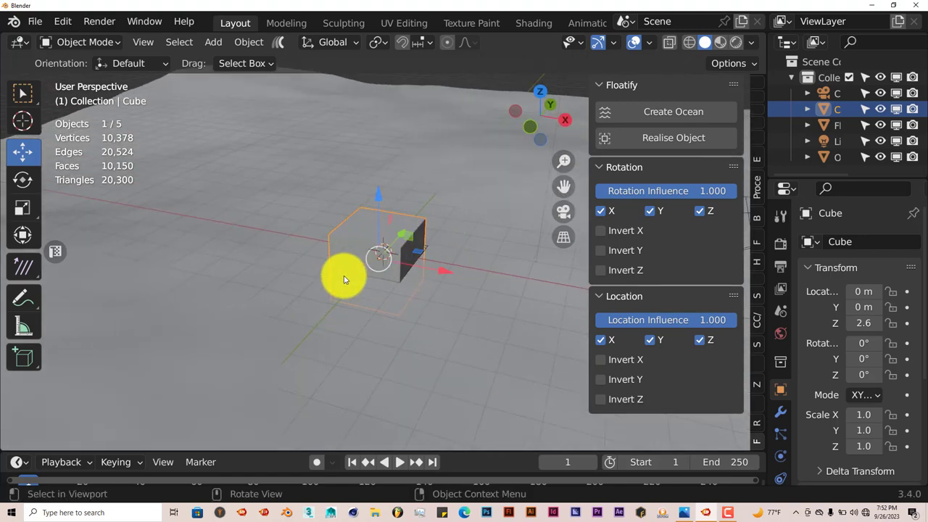
{"action": "mouse_move", "coordinate": [460, 362]}
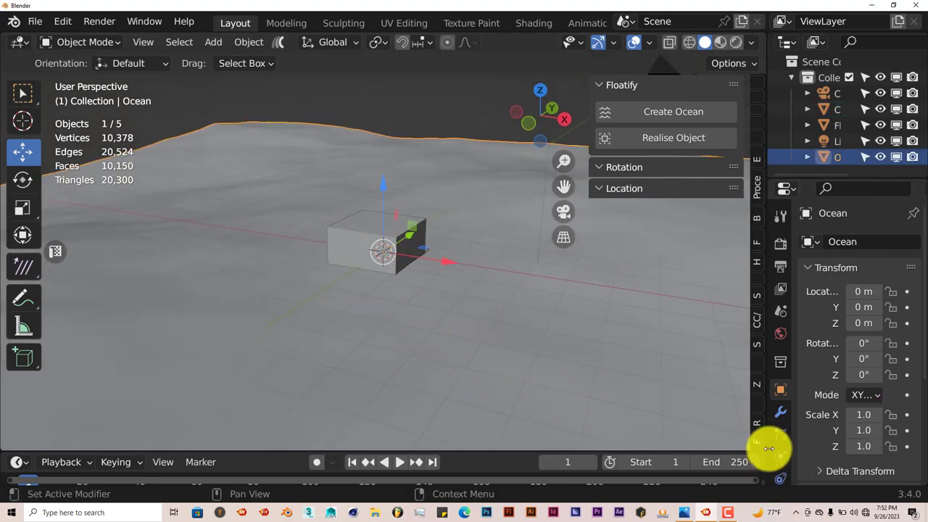
Set the Ocean modifier's Time to 1.69 and orbit around the floating cube.
{"action": "left_click", "coordinate": [780, 267]}
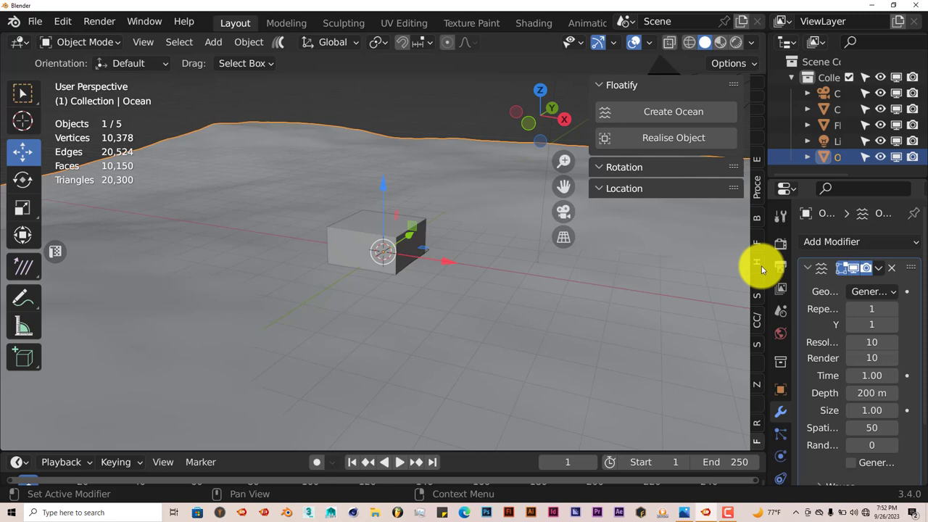
{"action": "mouse_move", "coordinate": [767, 323]}
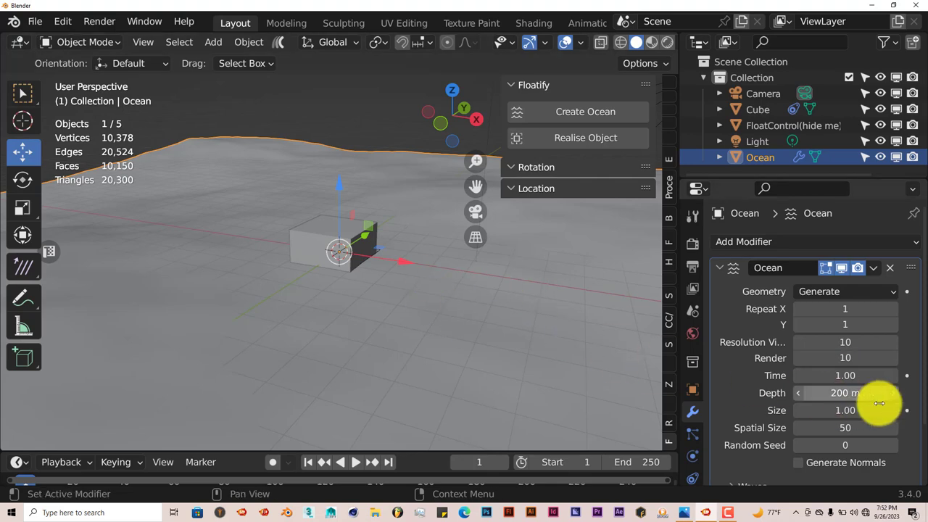
{"action": "left_click_drag", "start_coordinate": [844, 375], "coordinate": [881, 375]}
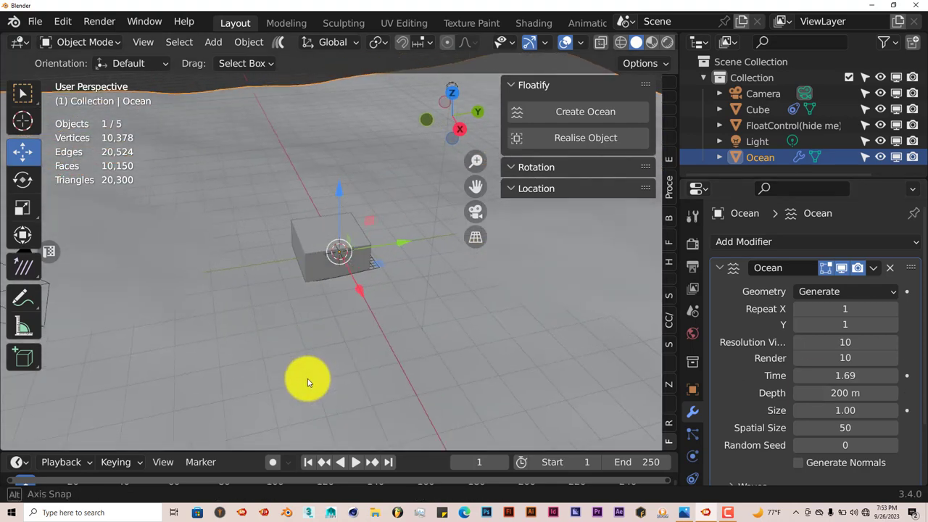
{"action": "left_click_drag", "start_coordinate": [308, 381], "coordinate": [410, 281]}
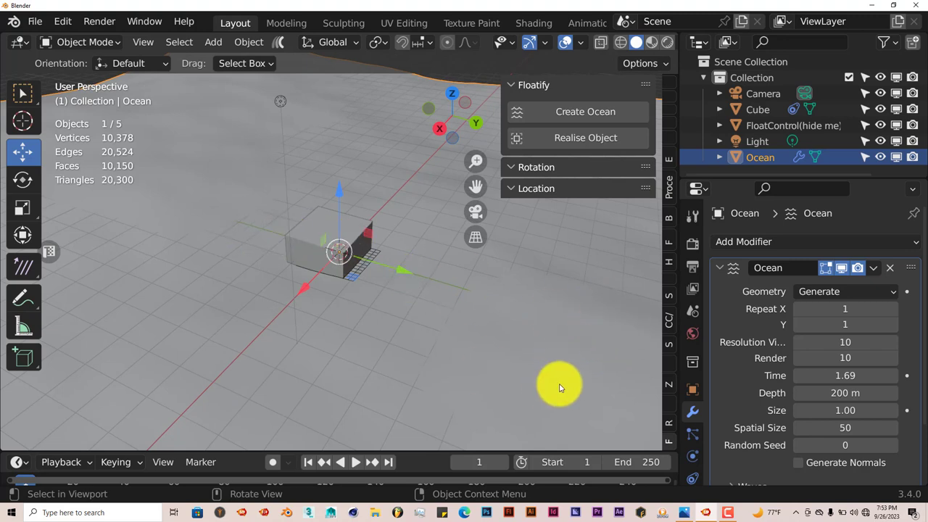
Reposition the cube, then move the float controller across the ocean.
{"action": "left_click_drag", "start_coordinate": [558, 385], "coordinate": [373, 337]}
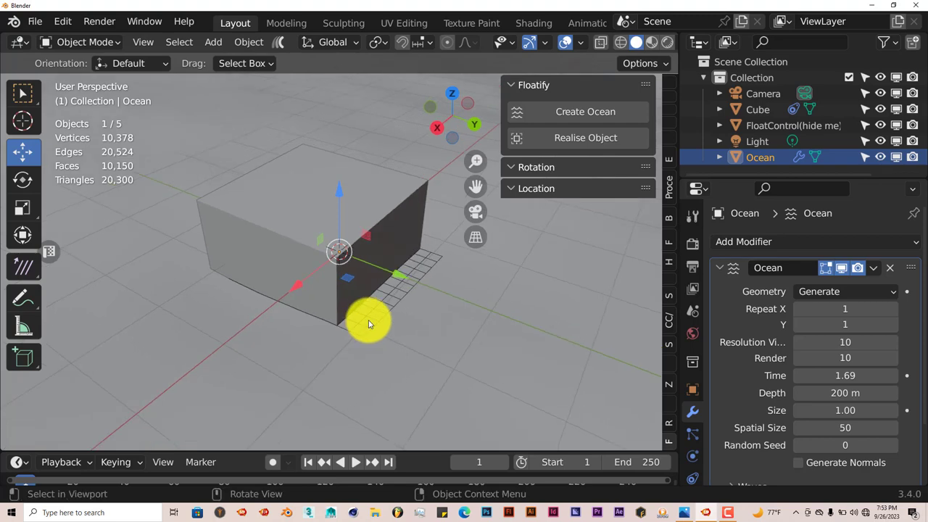
{"action": "left_click", "coordinate": [793, 124]}
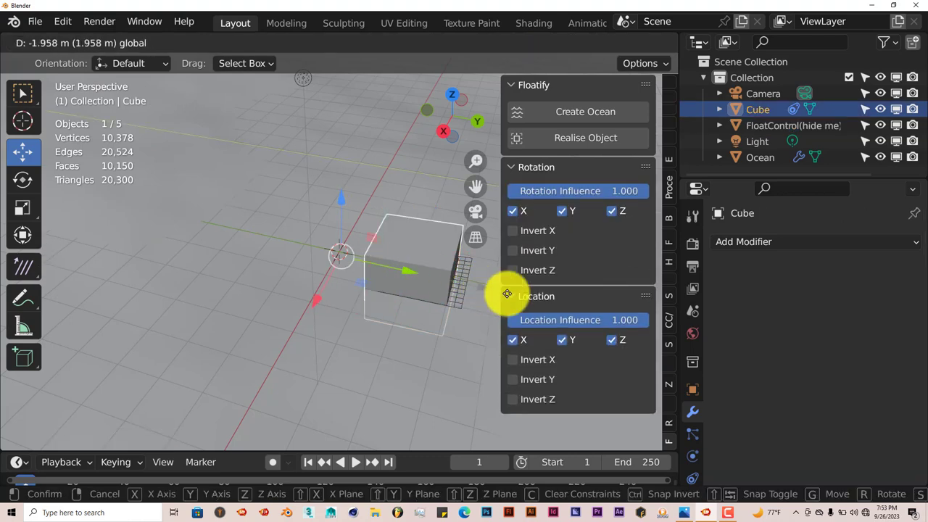
{"action": "left_click", "coordinate": [792, 124]}
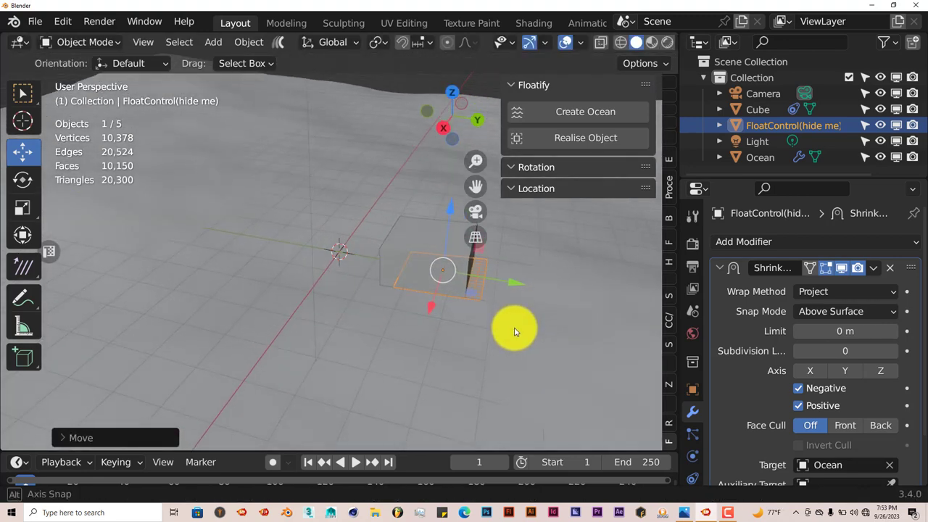
{"action": "left_click_drag", "start_coordinate": [515, 332], "coordinate": [446, 311]}
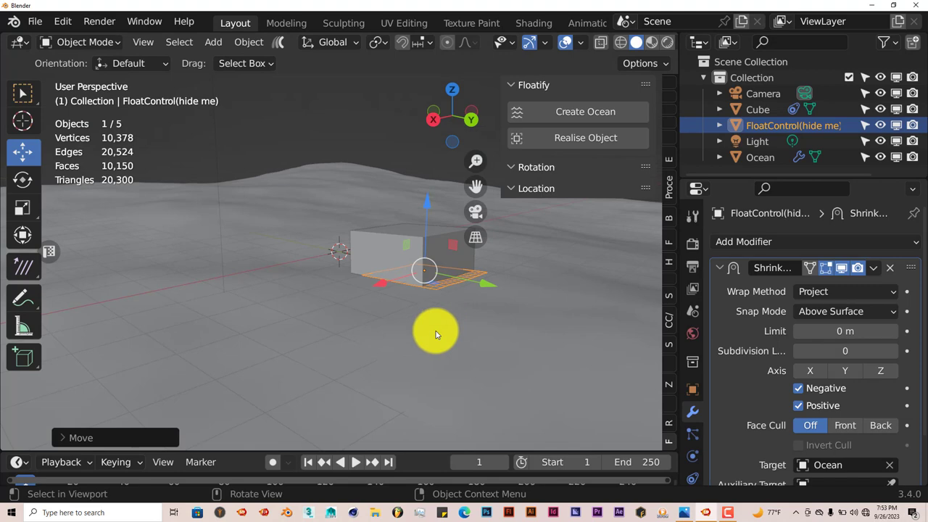
{"action": "mouse_move", "coordinate": [424, 339]}
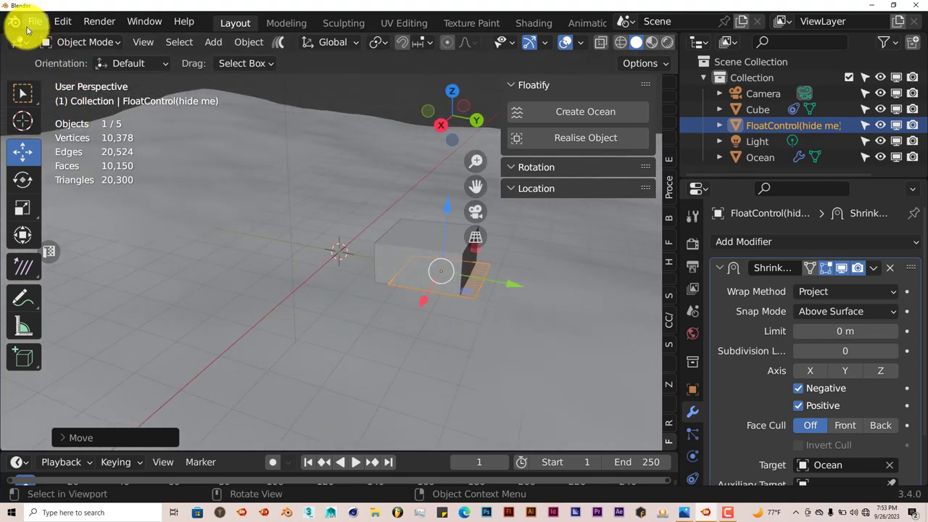
Start a new General scene, add a Suzanne monkey mesh, and select the Move tool.
{"action": "left_click", "coordinate": [34, 21]}
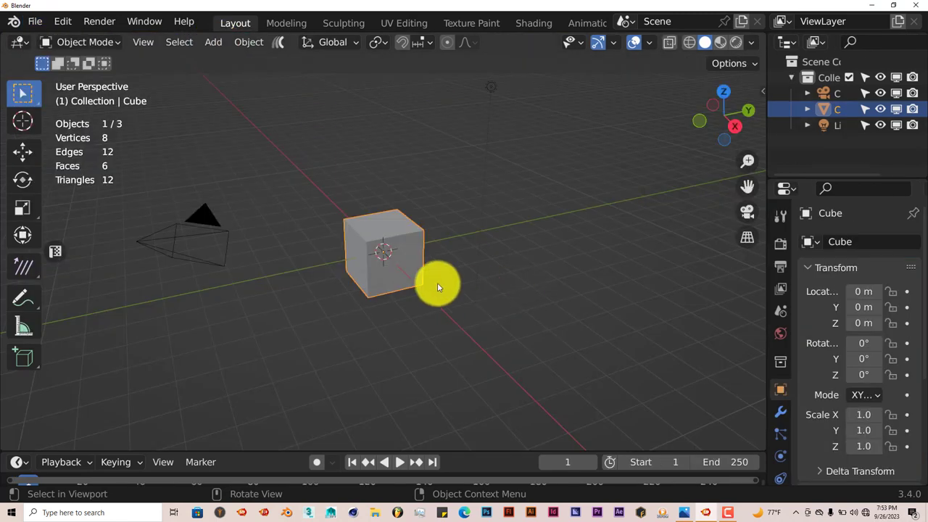
{"action": "mouse_move", "coordinate": [412, 281]}
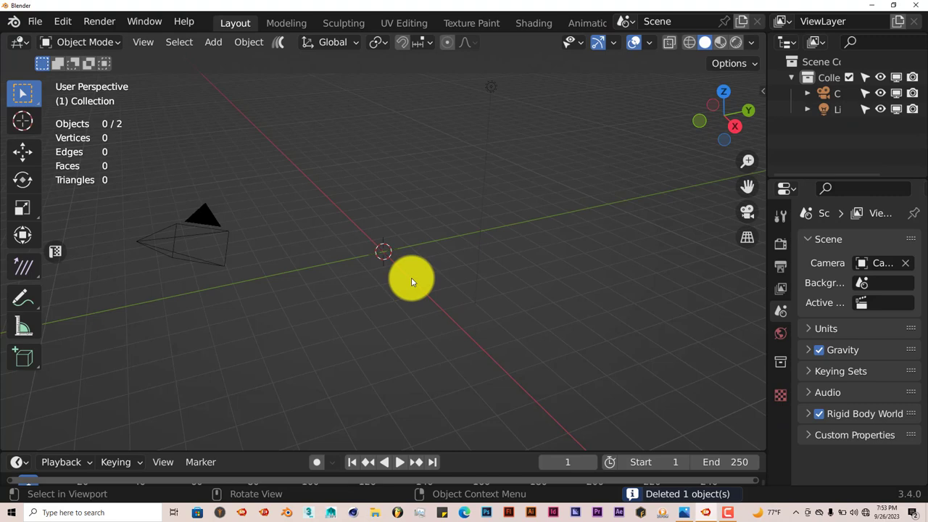
{"action": "left_click", "coordinate": [213, 41]}
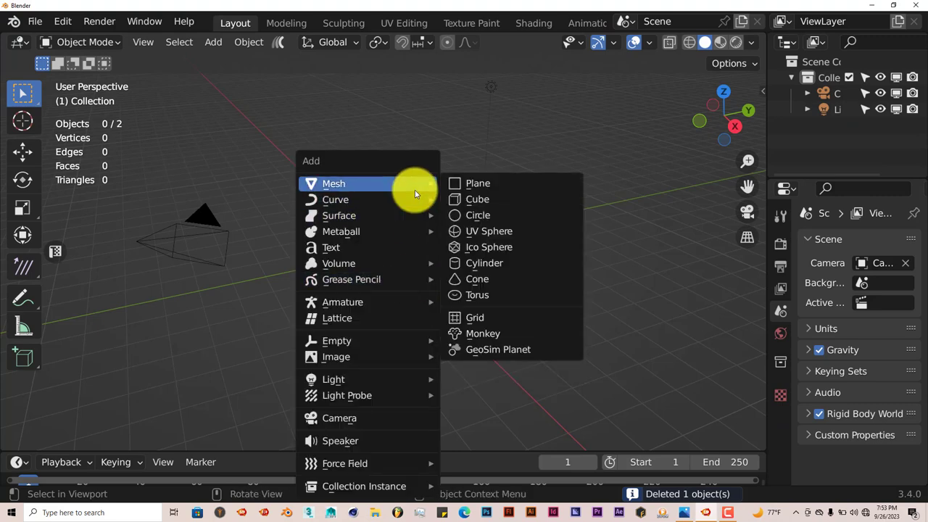
{"action": "left_click", "coordinate": [482, 333]}
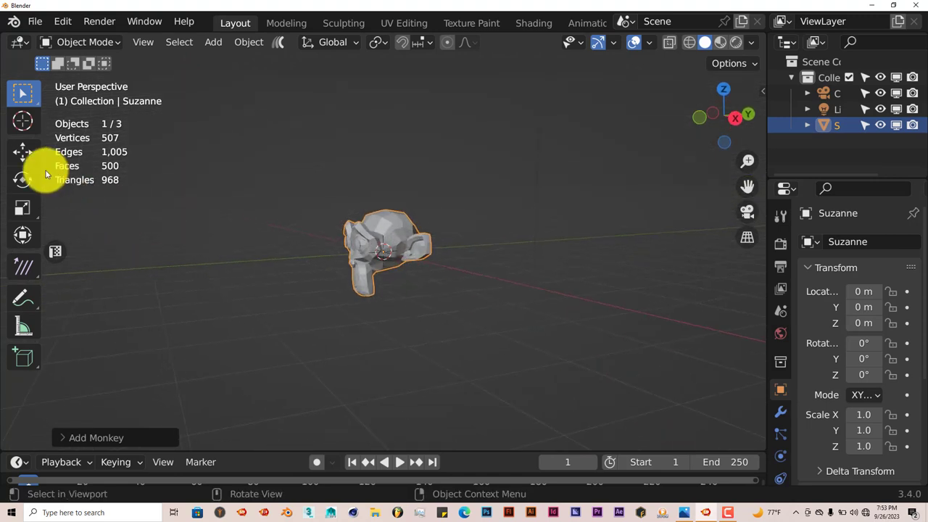
{"action": "left_click", "coordinate": [22, 151]}
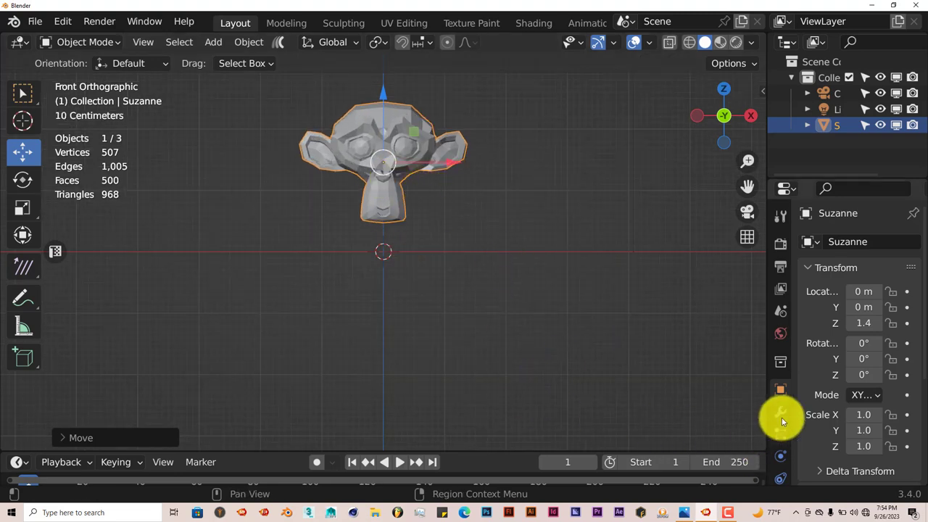
Add a Subdivision Surface modifier to Suzanne, raise its viewport level, and apply it.
{"action": "left_click", "coordinate": [781, 412]}
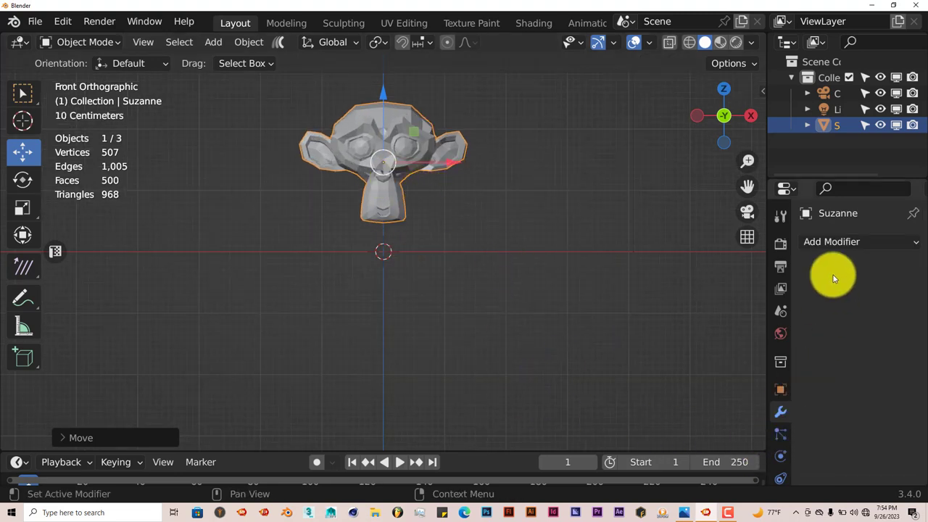
{"action": "left_click", "coordinate": [860, 241]}
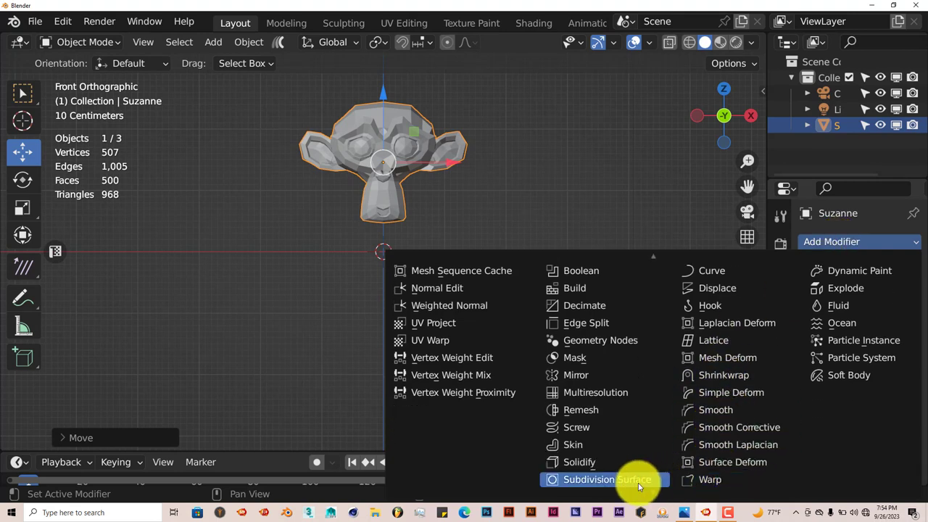
{"action": "left_click", "coordinate": [606, 480]}
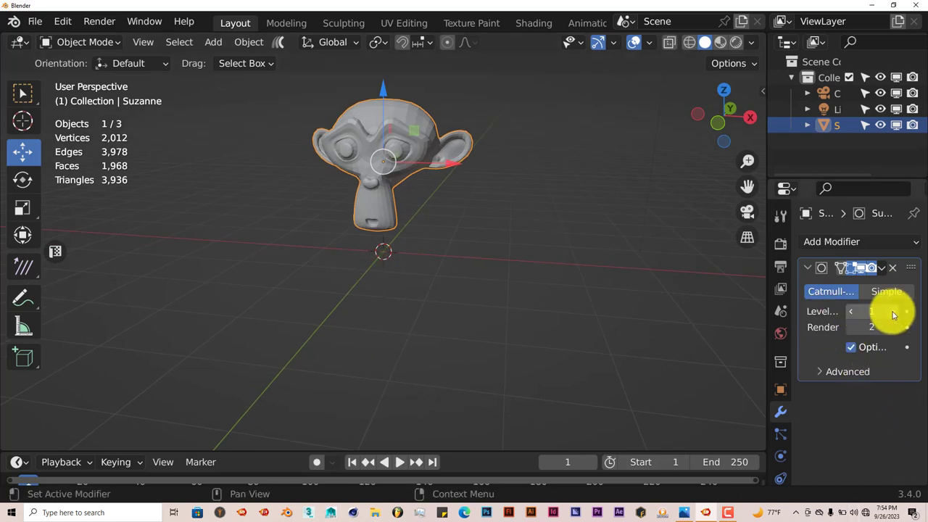
{"action": "left_click", "coordinate": [871, 311]}
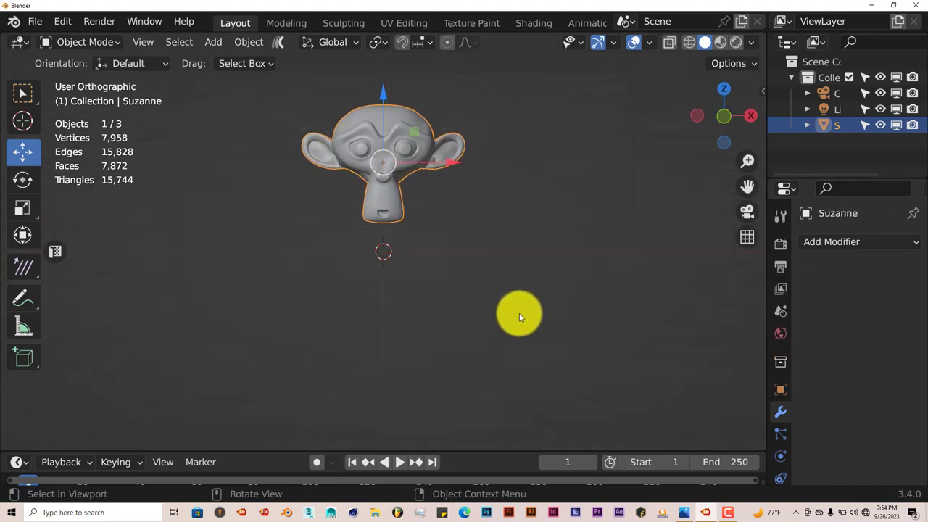
{"action": "left_click", "coordinate": [723, 116]}
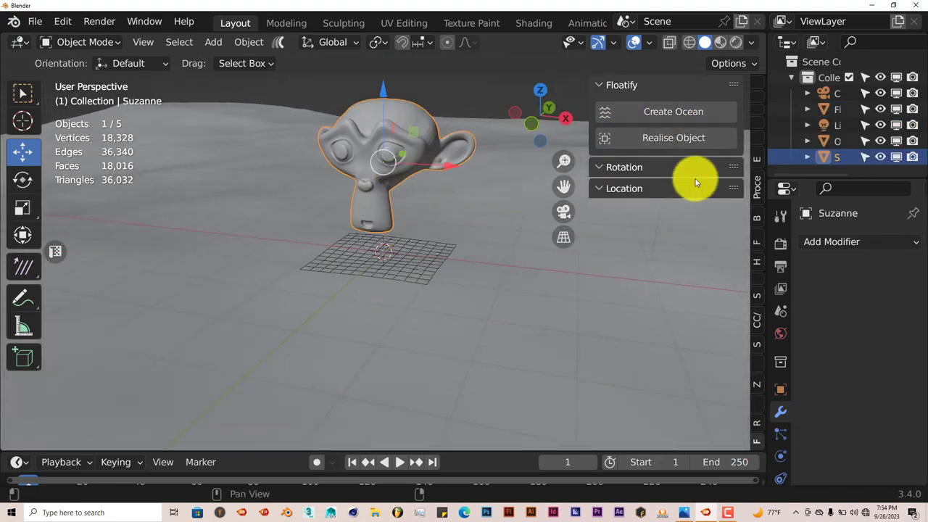
{"action": "mouse_move", "coordinate": [673, 137]}
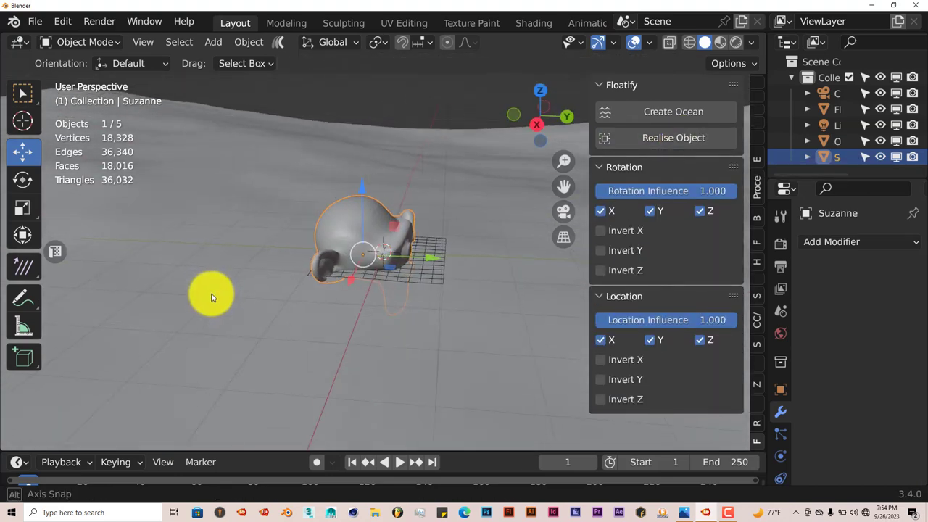
Orbit to view Suzanne and select the FloatControl plane for Floatify.
{"action": "left_click_drag", "start_coordinate": [213, 296], "coordinate": [341, 294]}
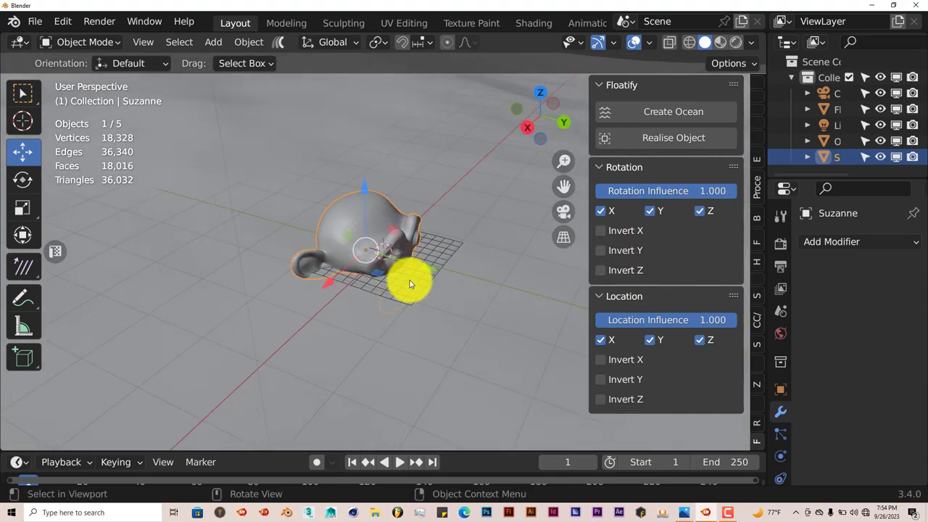
{"action": "left_click", "coordinate": [838, 109]}
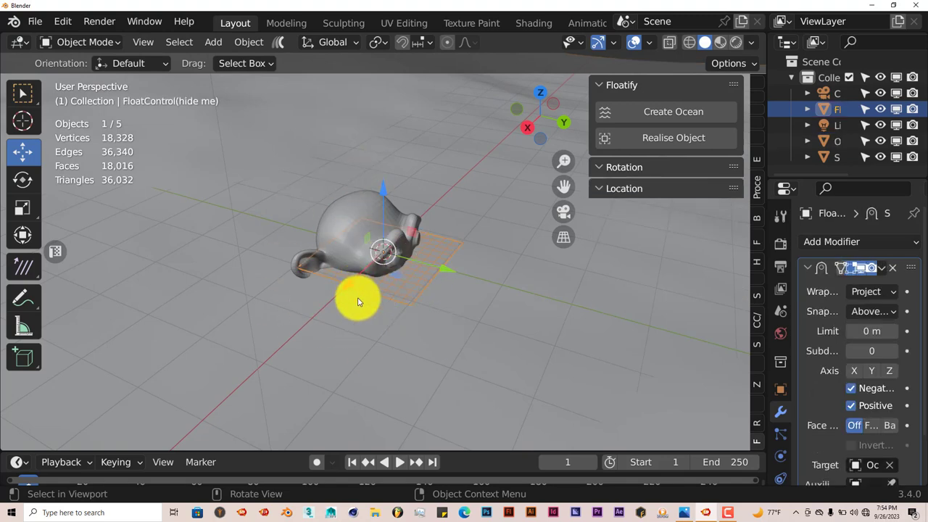
{"action": "left_click_drag", "start_coordinate": [358, 301], "coordinate": [435, 329]}
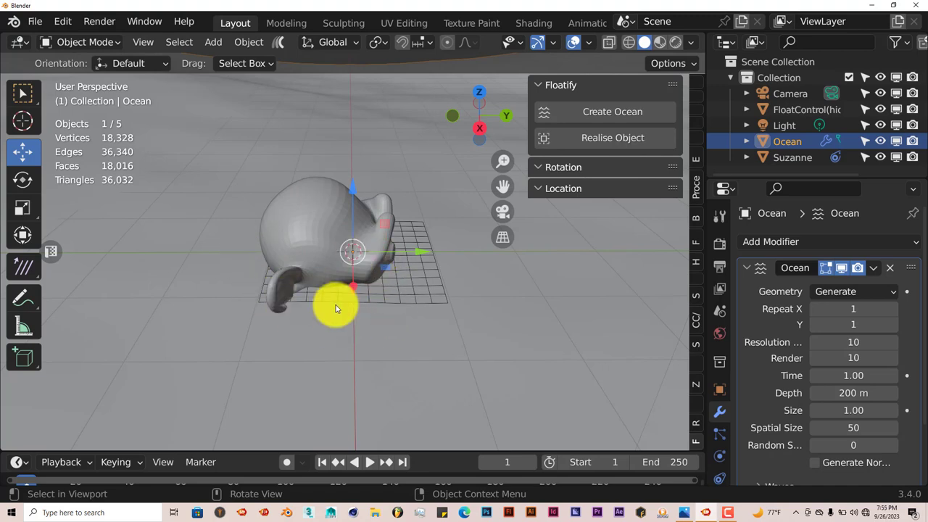
Set the Ocean modifier Time to 11.27 and orbit around the reshaped waves.
{"action": "left_click_drag", "start_coordinate": [333, 308], "coordinate": [355, 318]}
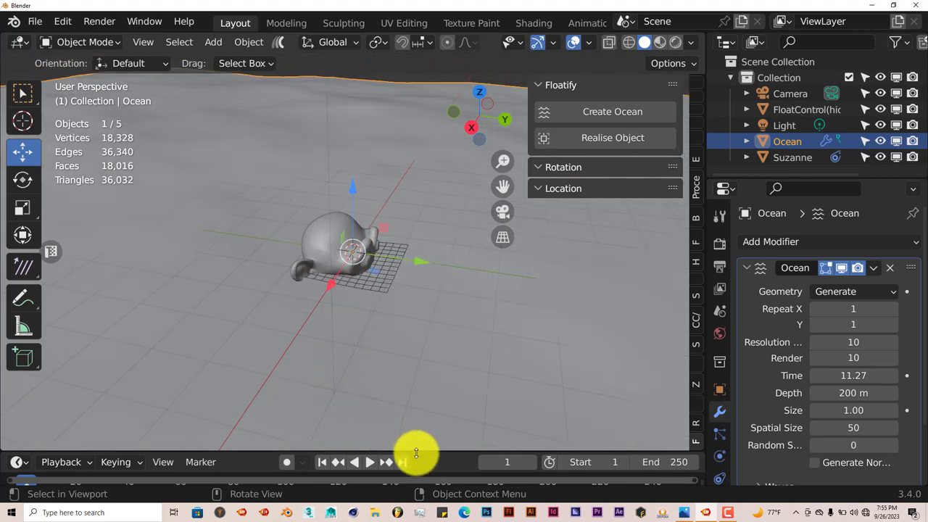
{"action": "left_click_drag", "start_coordinate": [417, 453], "coordinate": [366, 305]}
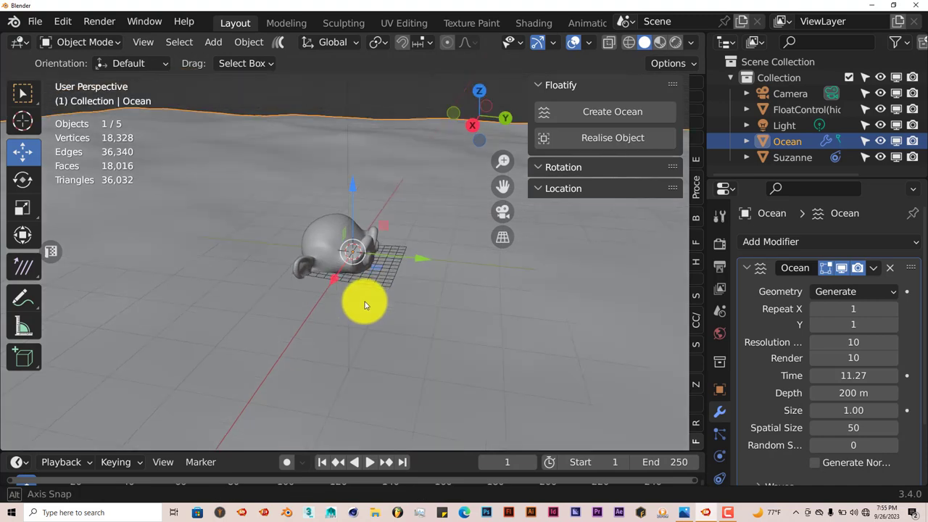
{"action": "left_click_drag", "start_coordinate": [365, 305], "coordinate": [103, 225]}
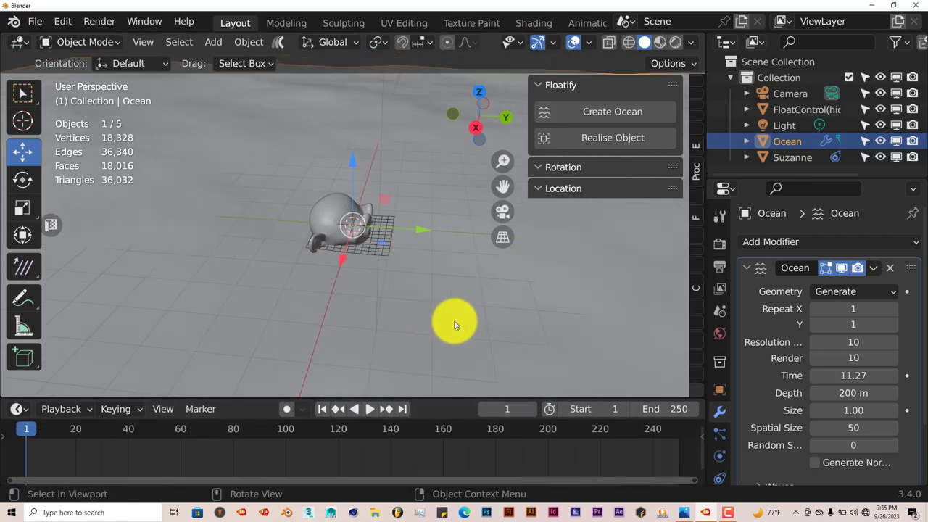
Keyframe FloatControl at a start spot on frame 1 and an end spot on frame 100.
{"action": "left_click_drag", "start_coordinate": [456, 324], "coordinate": [381, 272]}
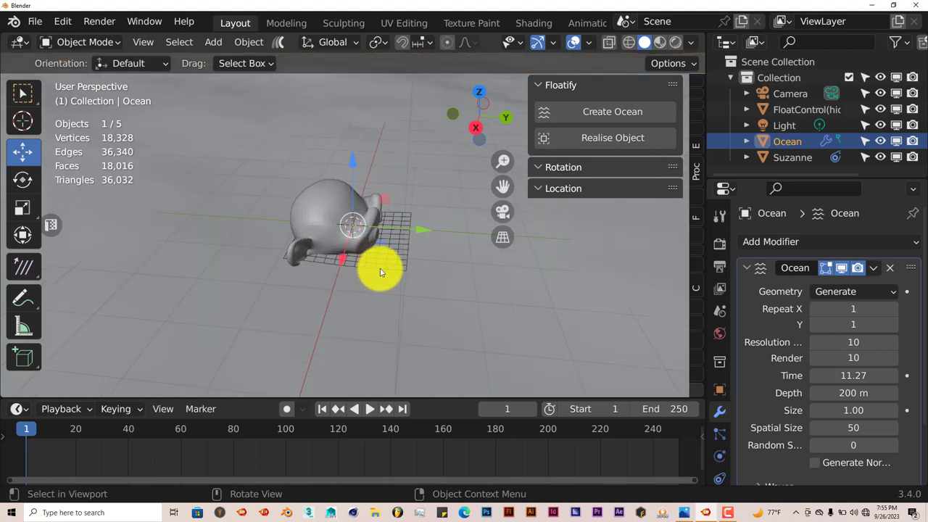
{"action": "left_click", "coordinate": [807, 110]}
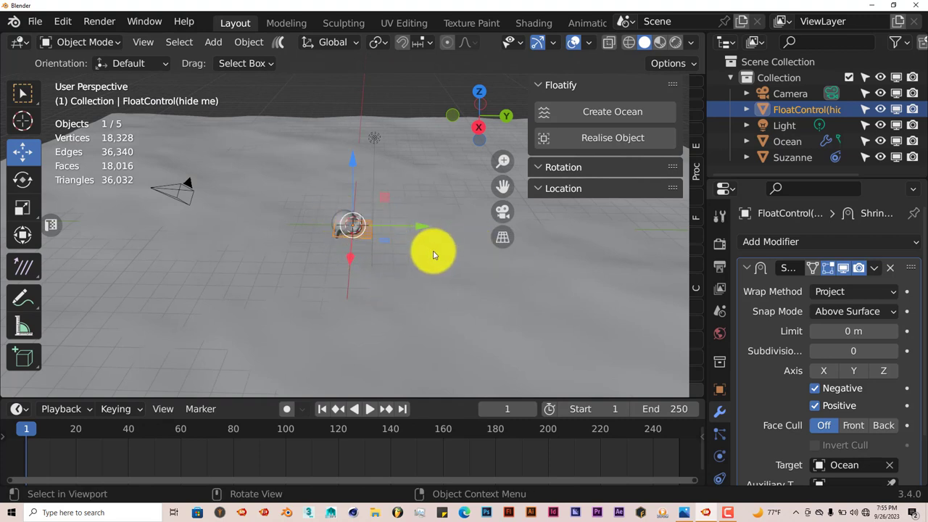
{"action": "left_click_drag", "start_coordinate": [351, 225], "coordinate": [475, 224]}
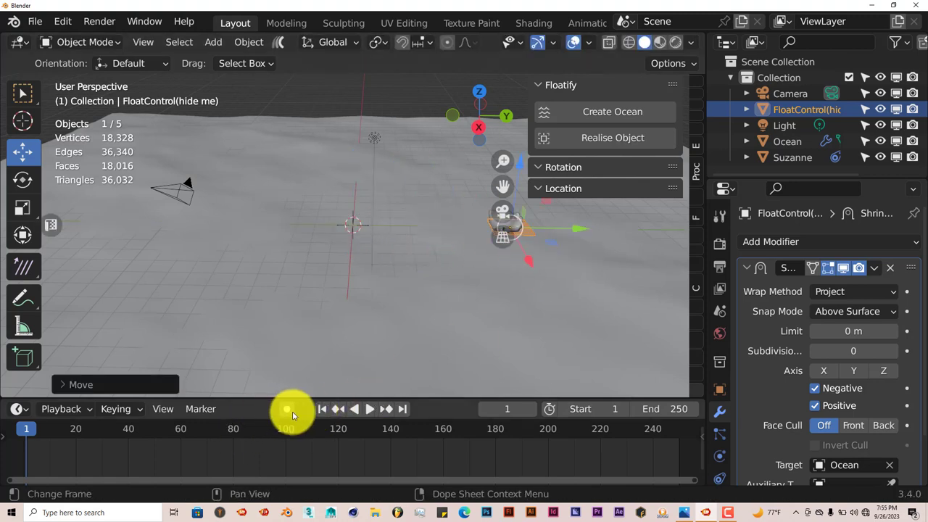
{"action": "mouse_move", "coordinate": [287, 408]}
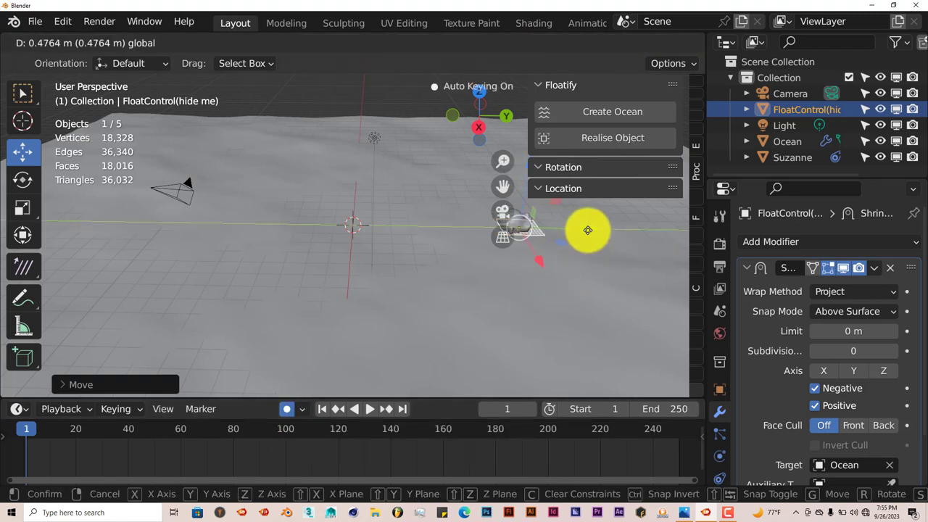
{"action": "mouse_move", "coordinate": [591, 234]}
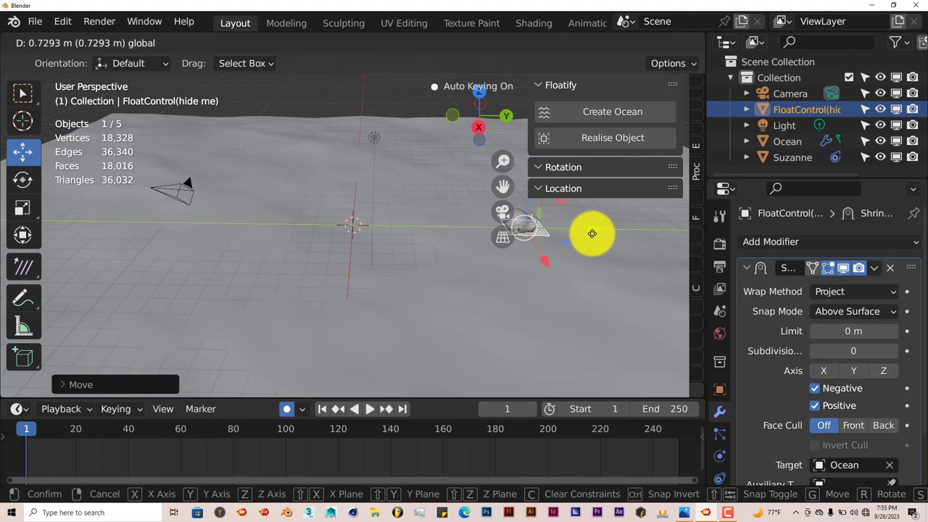
{"action": "left_click", "coordinate": [307, 453]}
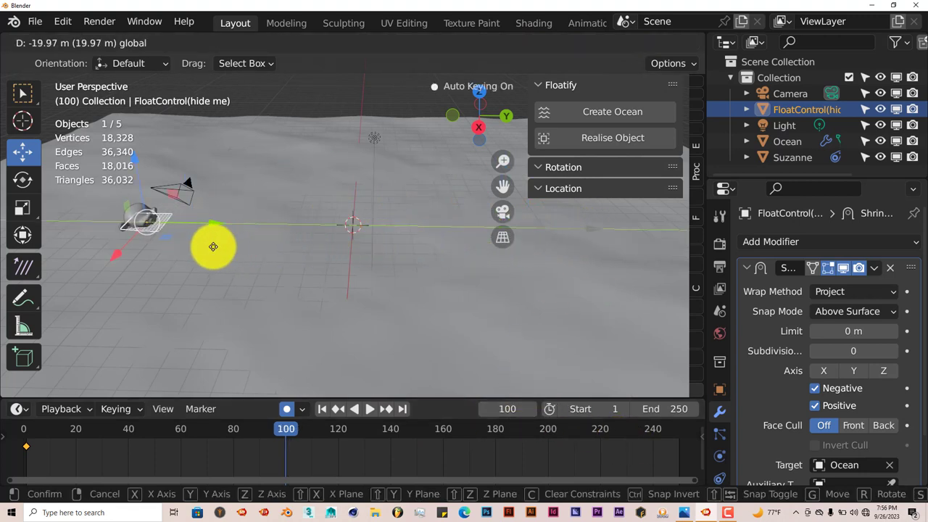
{"action": "left_click", "coordinate": [213, 247]}
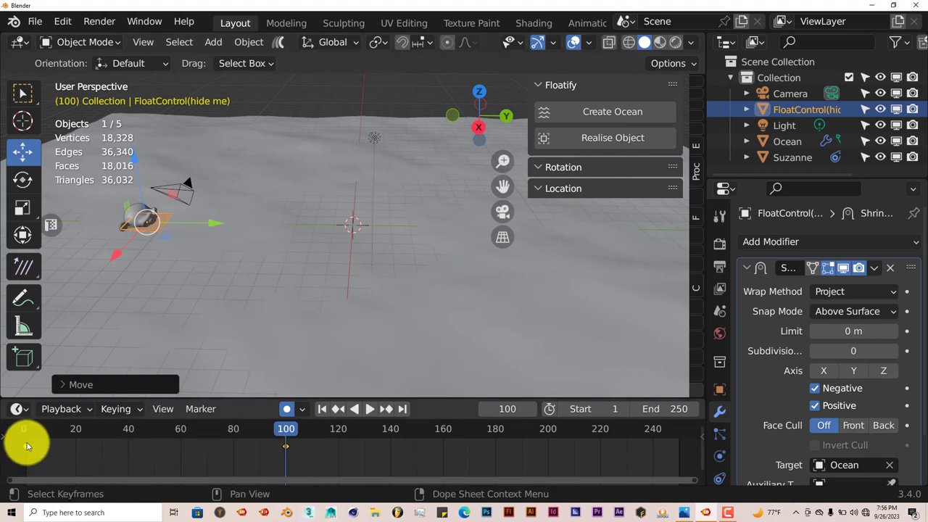
{"action": "mouse_move", "coordinate": [580, 485]}
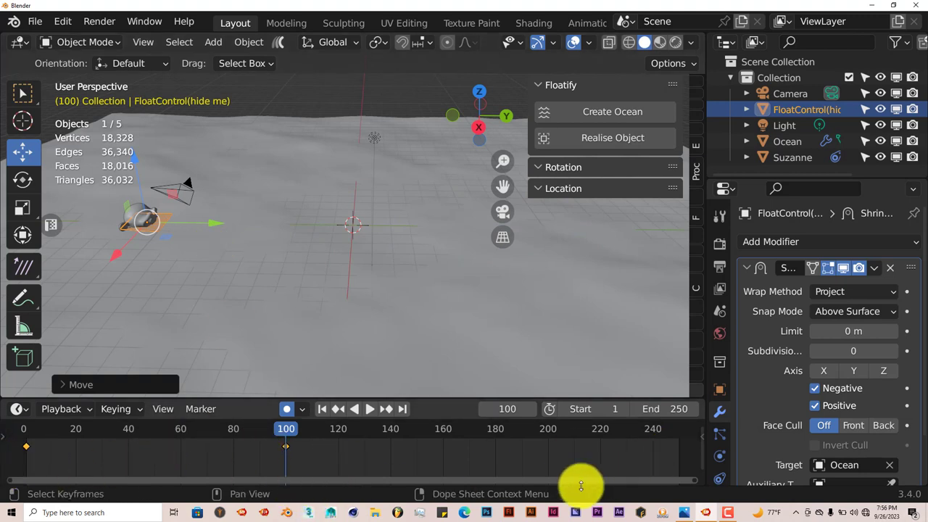
{"action": "mouse_move", "coordinate": [212, 475]}
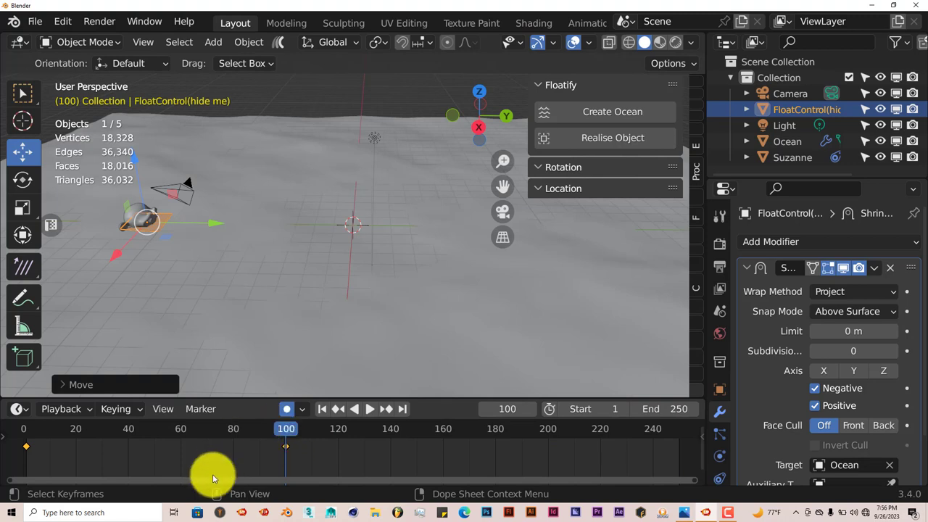
{"action": "mouse_move", "coordinate": [386, 477]}
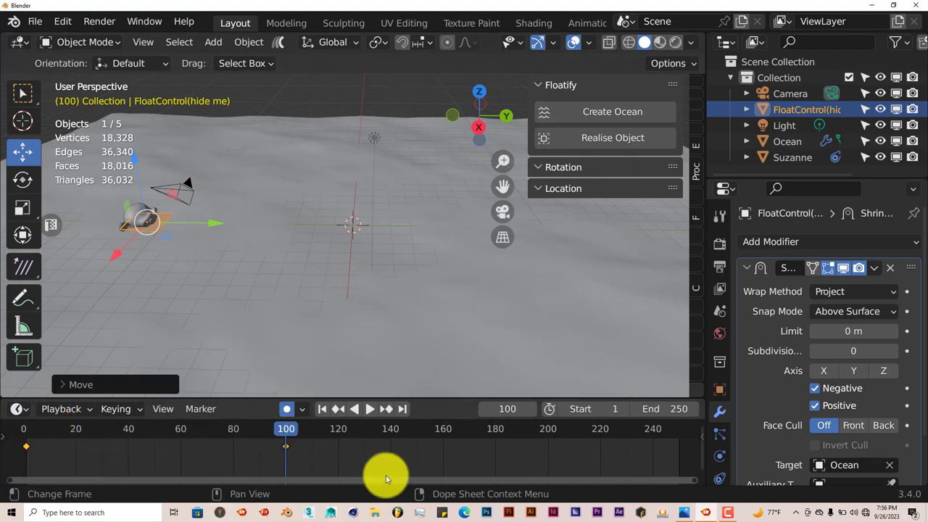
{"action": "mouse_move", "coordinate": [678, 408]}
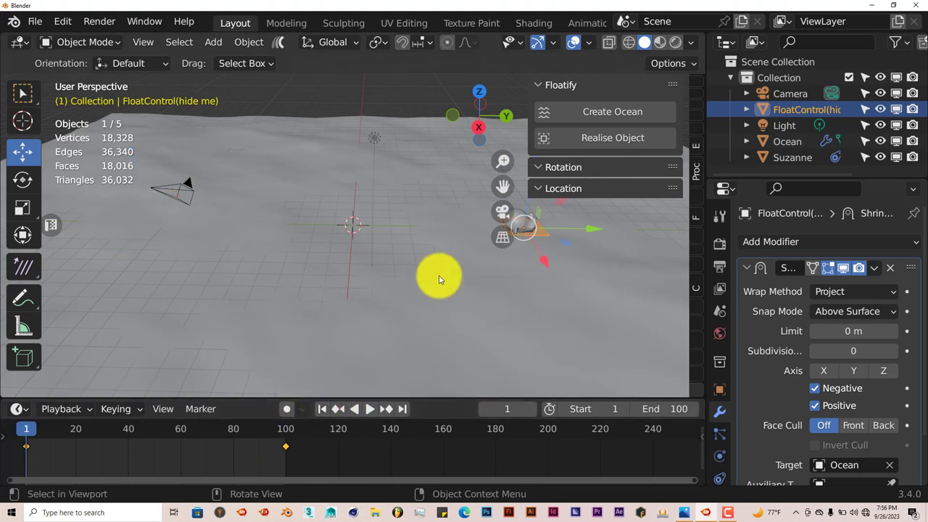
{"action": "left_click", "coordinate": [787, 141]}
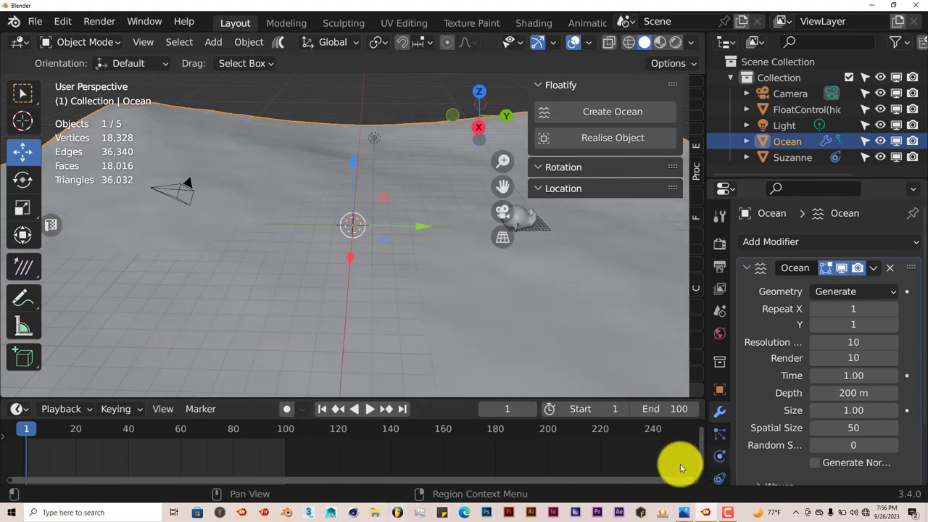
{"action": "mouse_move", "coordinate": [434, 398]}
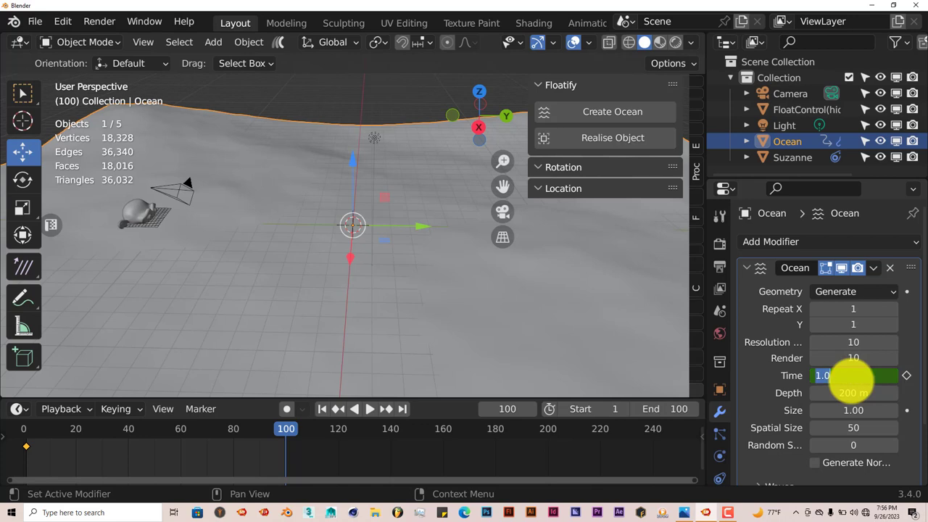
Keyframe the ocean Time at 10 on frame 100, then return to frame 1.
{"action": "left_click_drag", "start_coordinate": [853, 375], "coordinate": [921, 375]}
{"action": "type", "text": "10"}
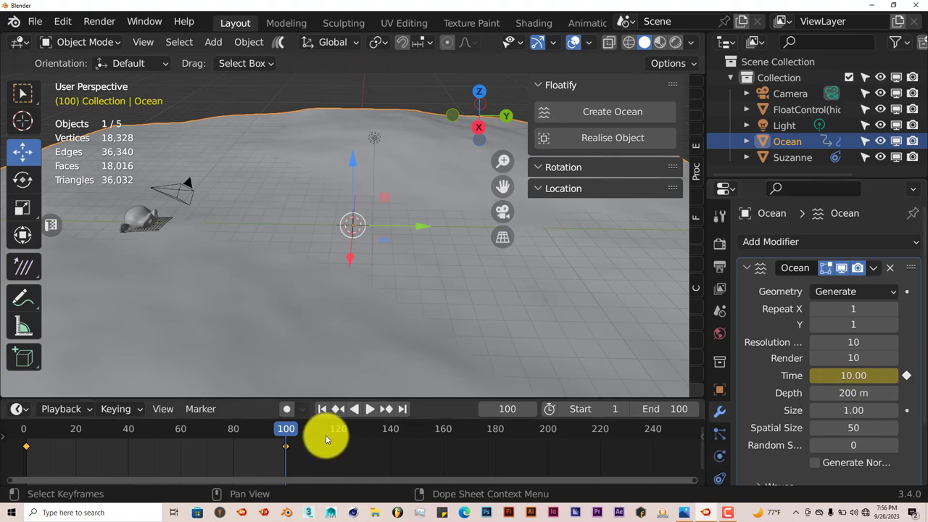
{"action": "left_click", "coordinate": [322, 408]}
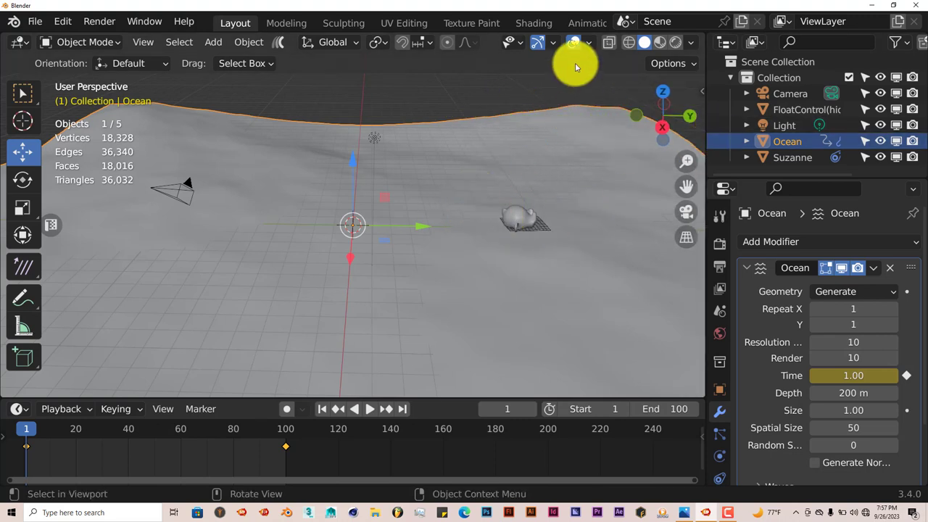
Turn off viewport overlays and play back Suzanne drifting across the animated ocean.
{"action": "left_click", "coordinate": [538, 41]}
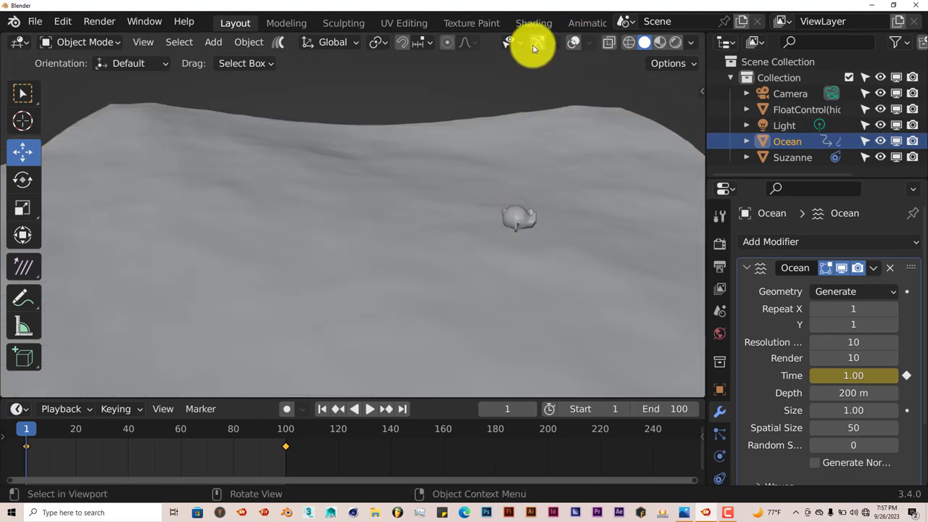
{"action": "mouse_move", "coordinate": [549, 180]}
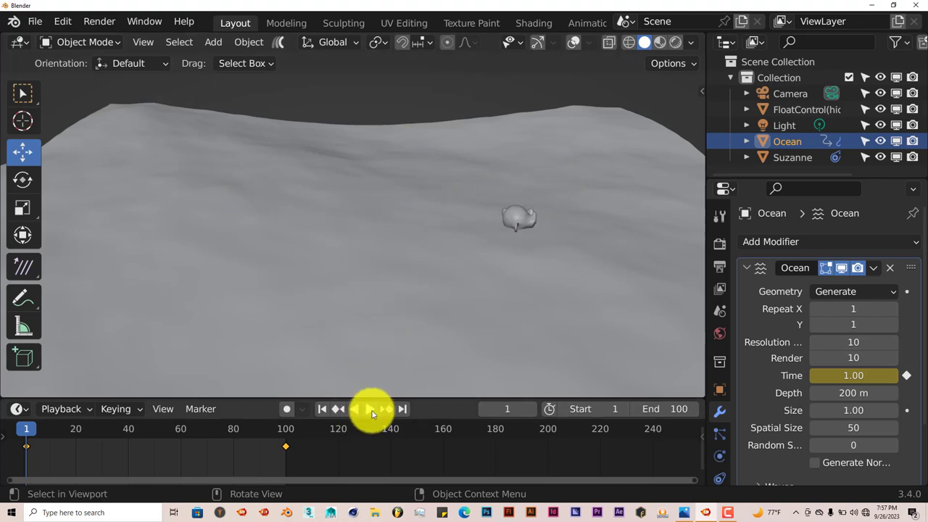
{"action": "left_click", "coordinate": [372, 409]}
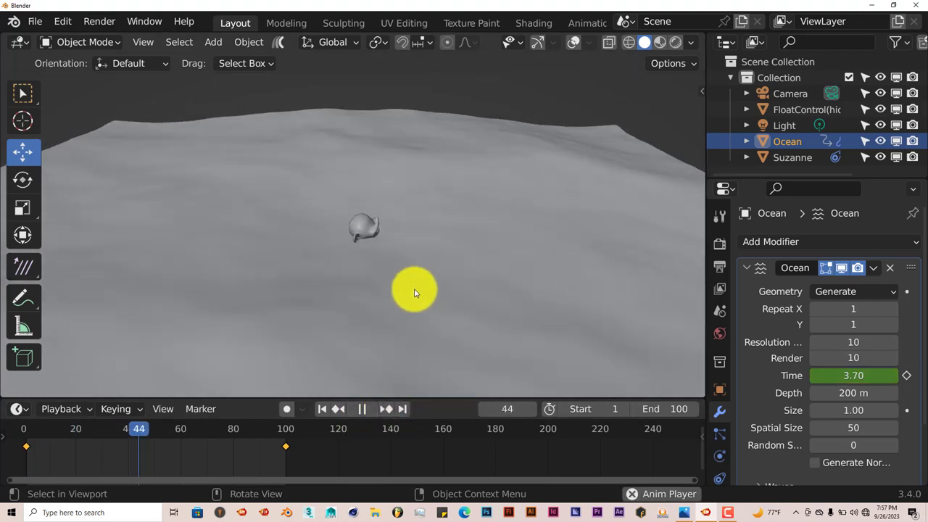